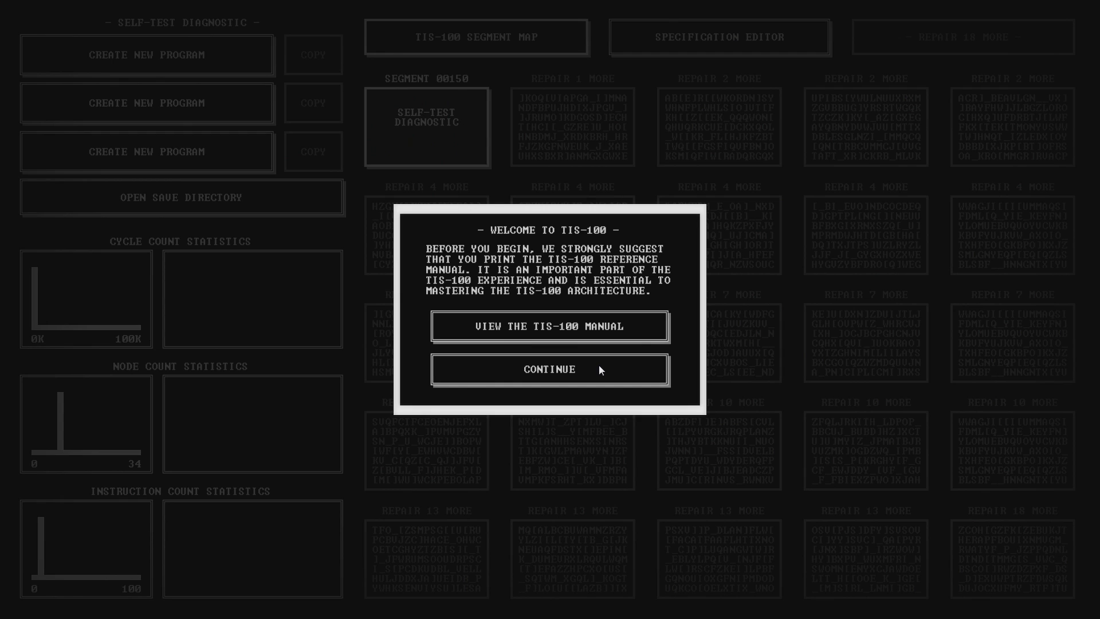
Step: Dismiss the welcome dialog to reach the Self-Test Diagnostic nodes
click(549, 368)
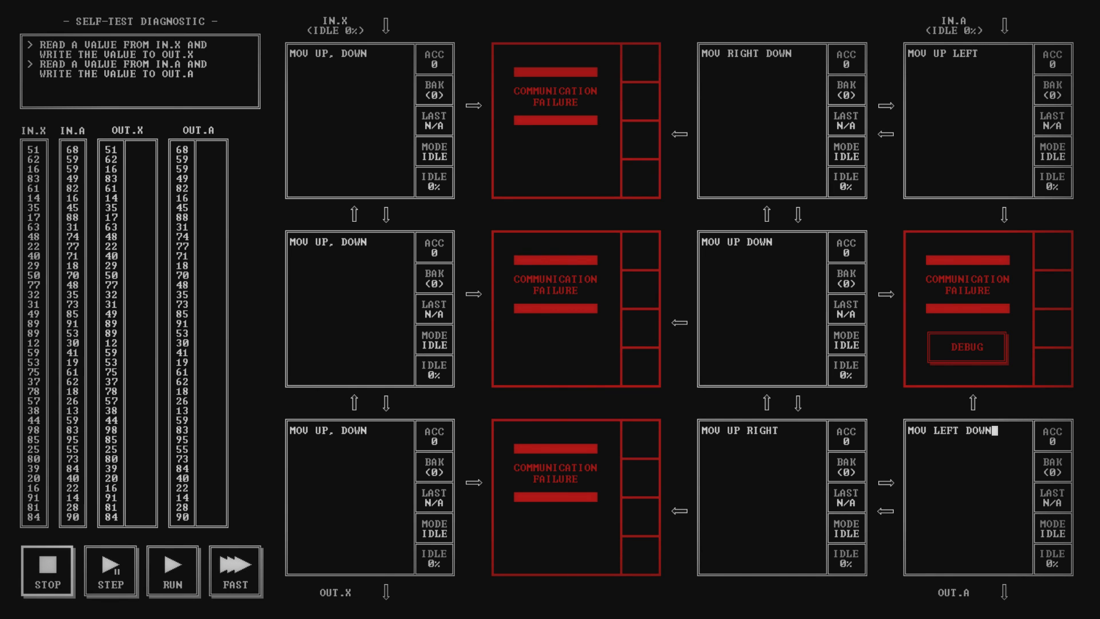
Step: Advance from the Self-Test Diagnostic to the Differential Converter puzzle
click(173, 571)
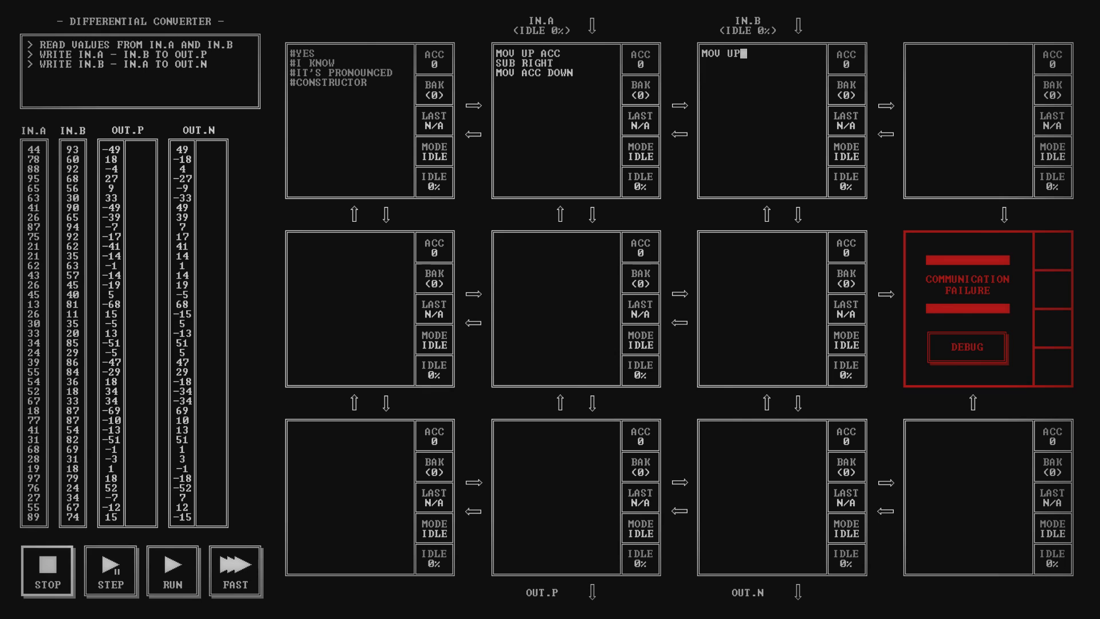
Step: Enter the remaining LEFT and MOV UP routing code, then advance to the Signal Amplifier
text(LEFT)
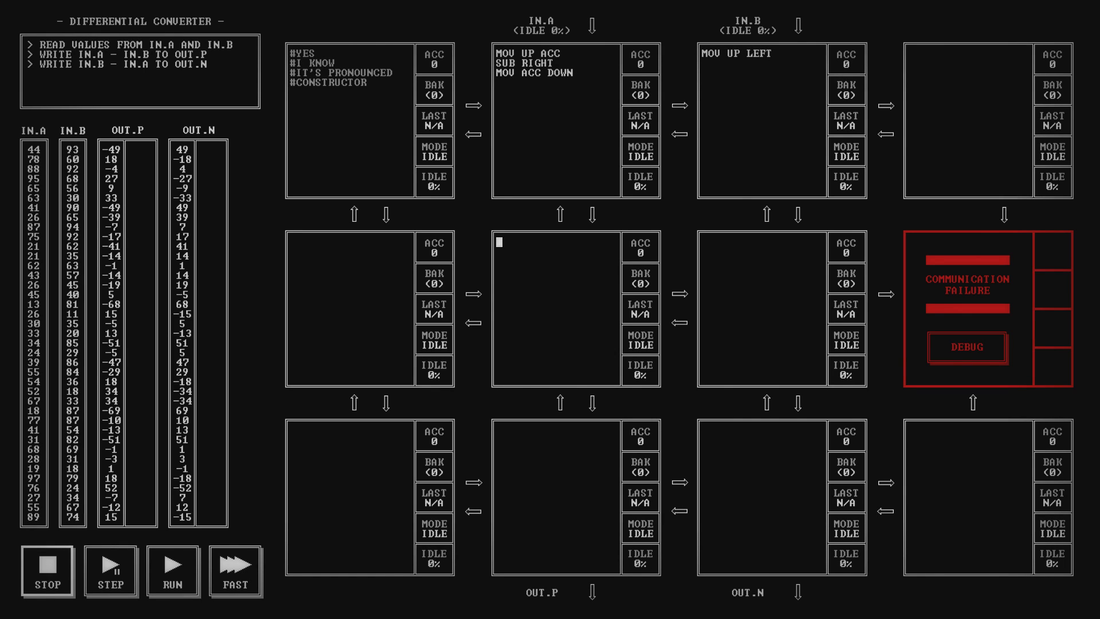
text(MOV UP DOWN)
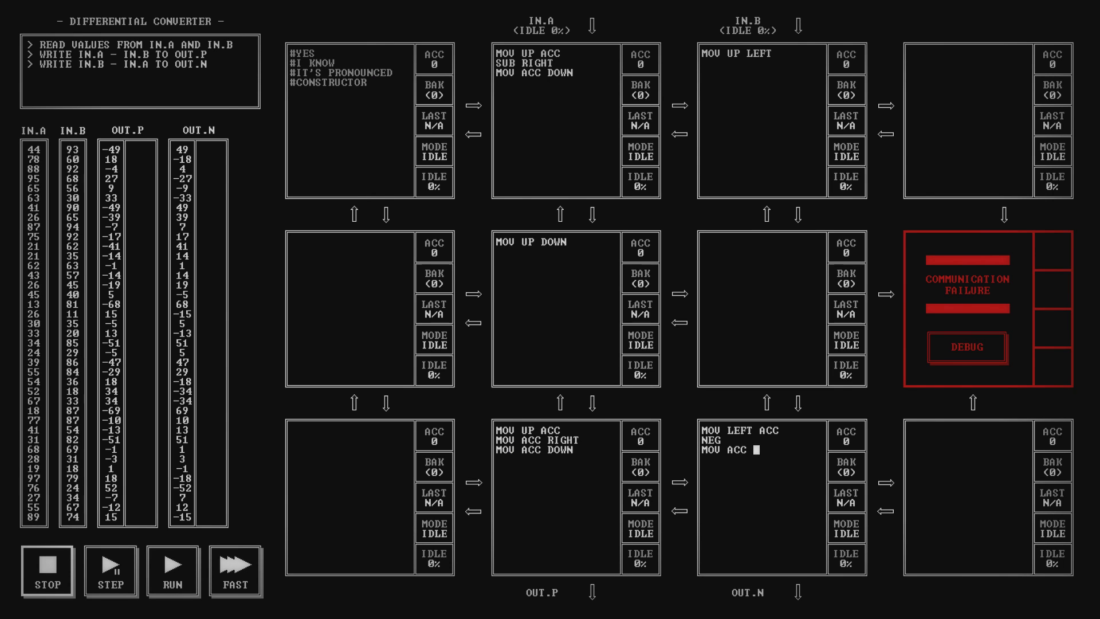
click(173, 571)
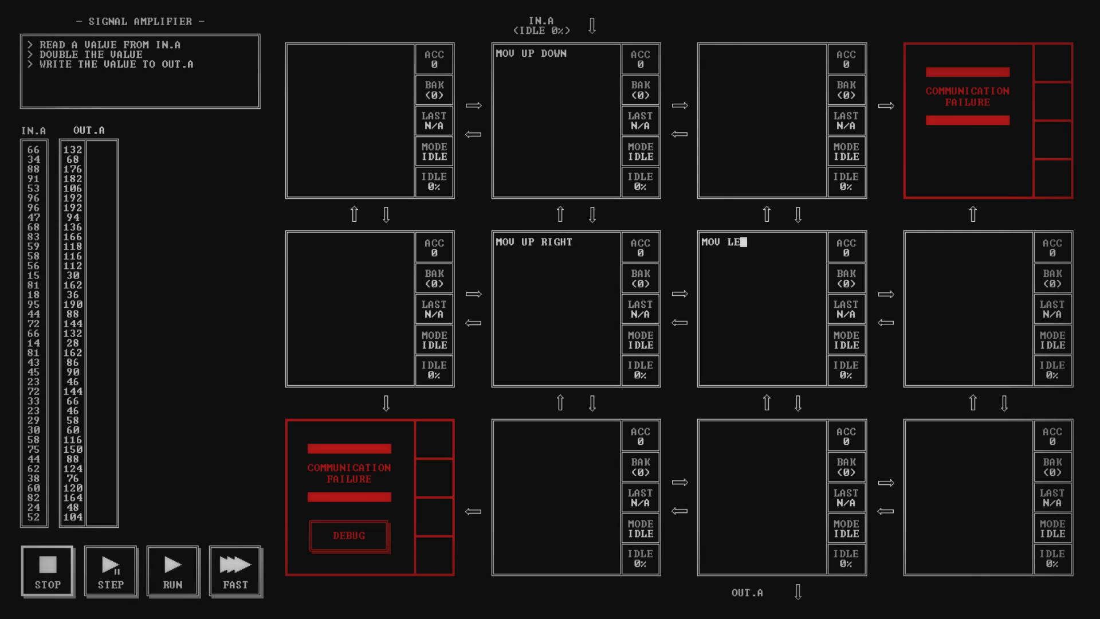
Step: Write the MOV LEFT ACC doubling routine and MOV UP DOWN relay, then advance to the Interrupt Handler
text(FT)
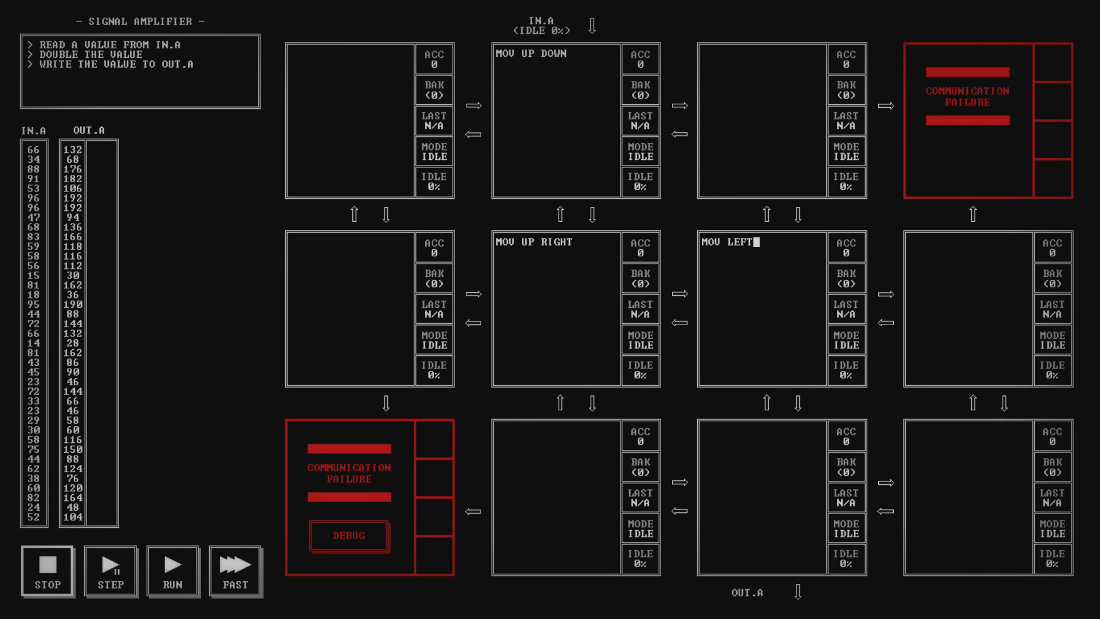
text(ACC)
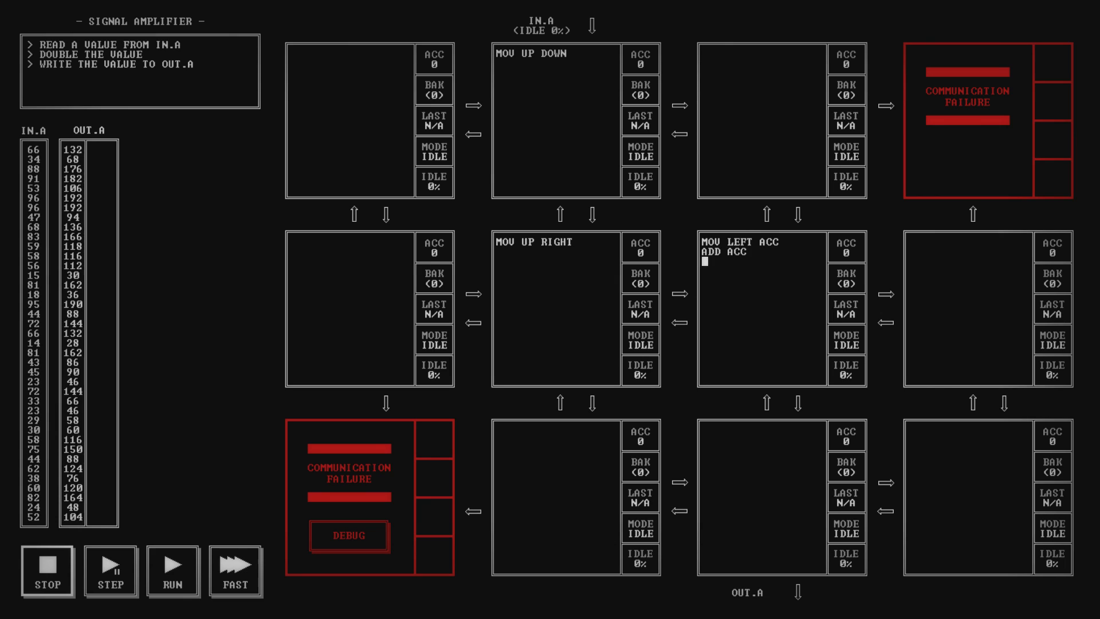
text(MOV L)
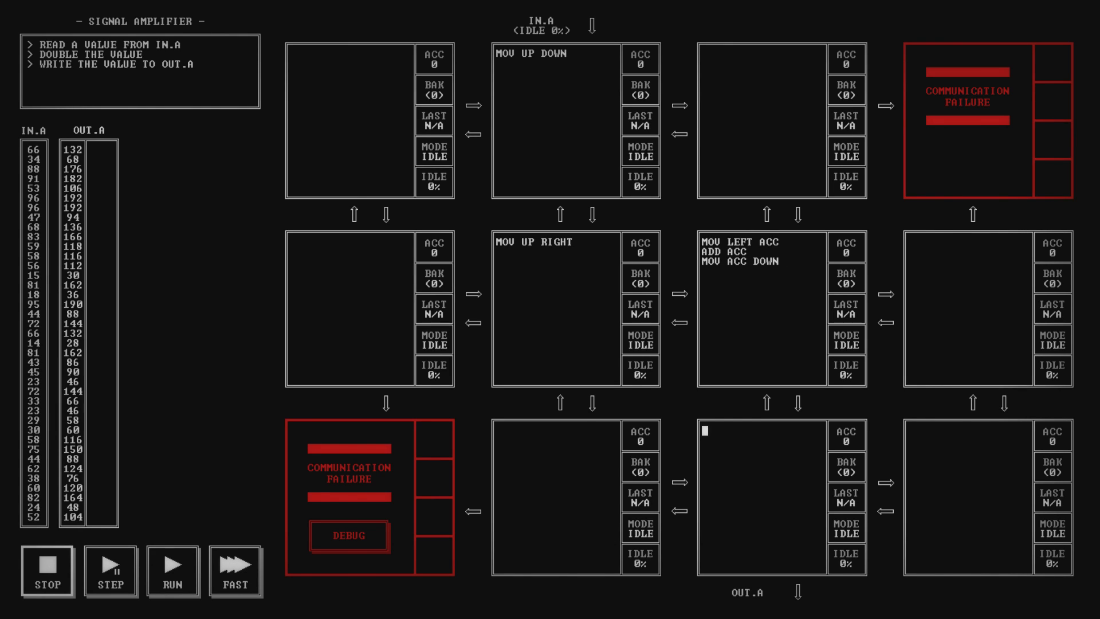
text(MOV UP DOWN)
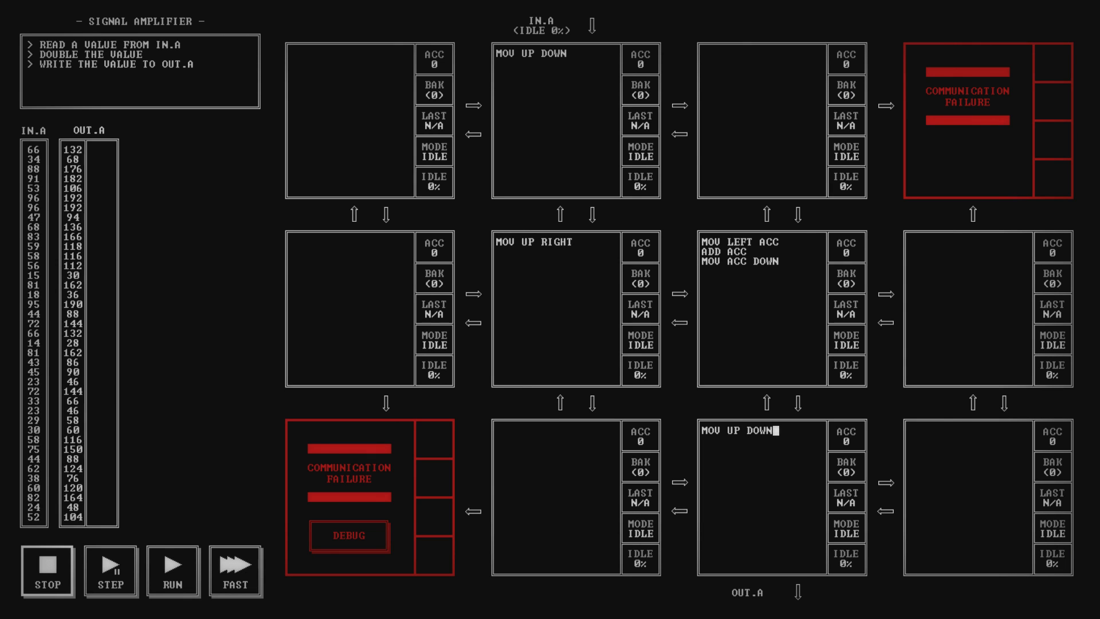
click(171, 571)
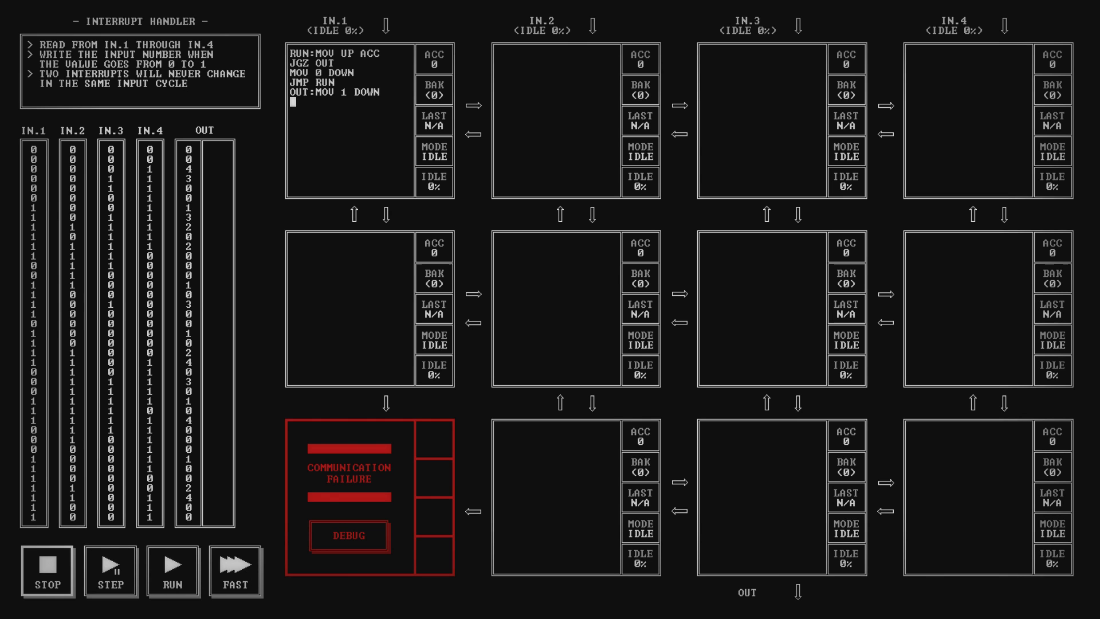
Step: Code the input nodes with MOV UP and MOV ACC DOWN routing, then advance to the Sequence Reverser
text(MOV UP ACC)
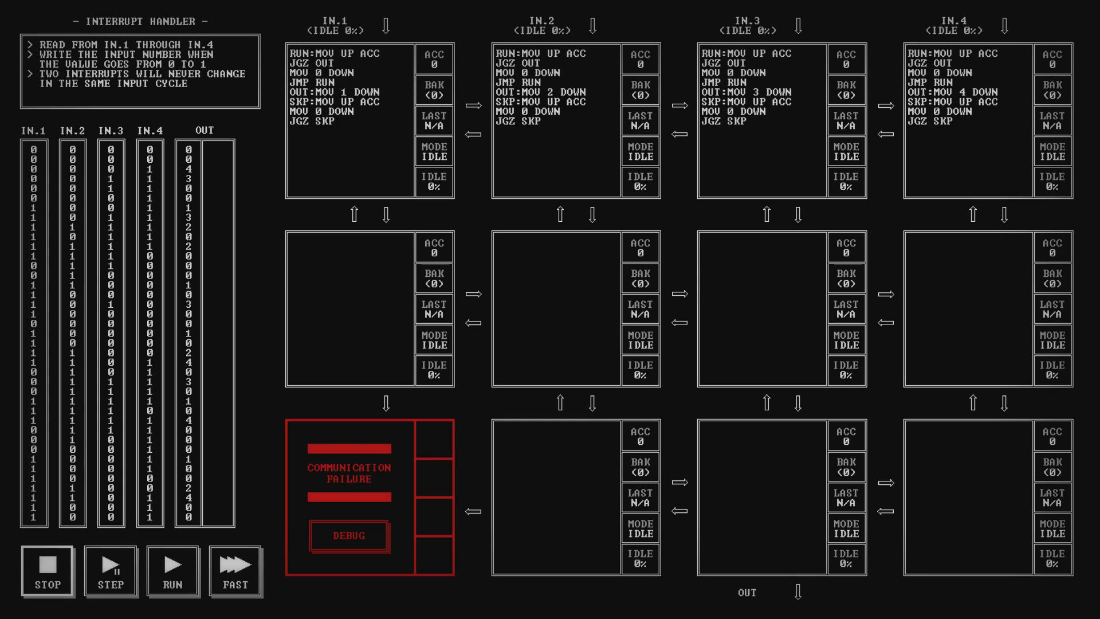
text(MOV UP RIGHT)
text(ADD LEFT)
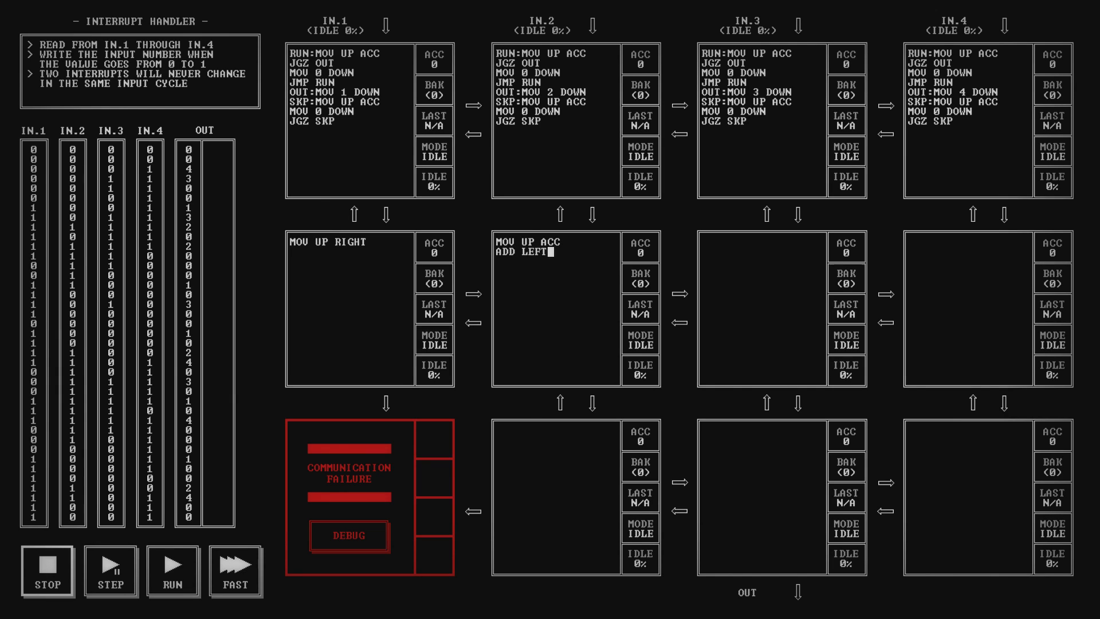
text(MOV ACC DOWN)
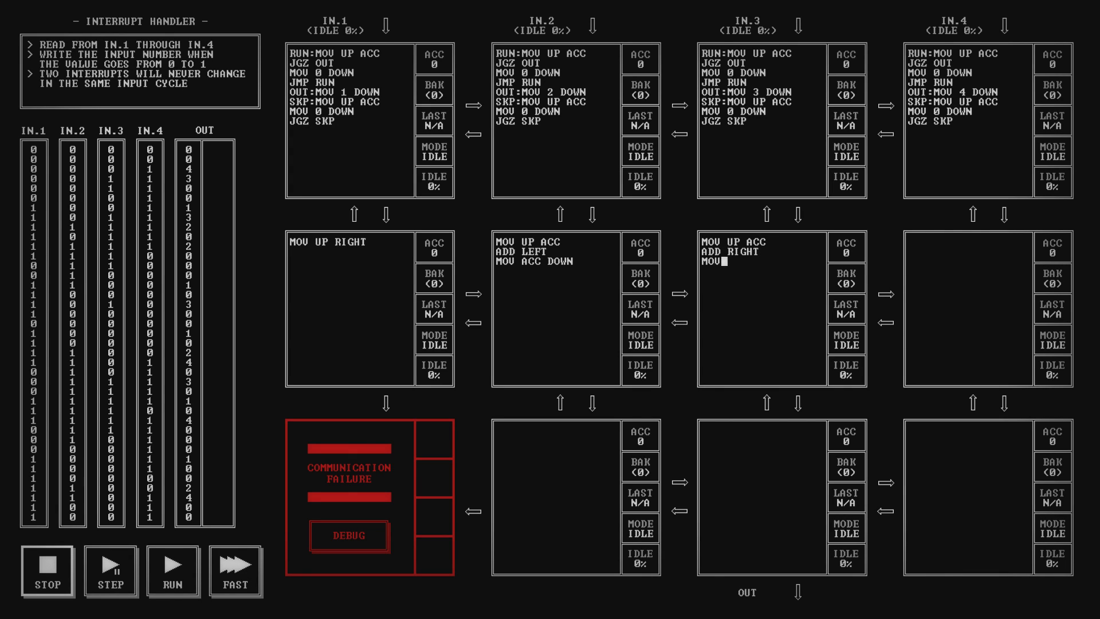
text(ACC DOWN)
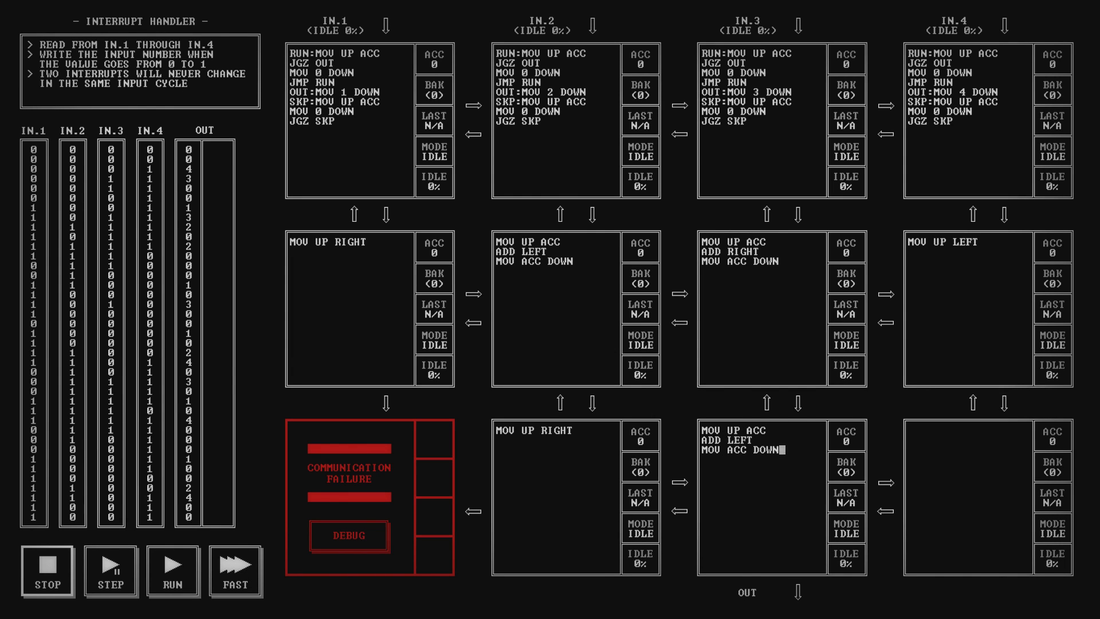
click(173, 570)
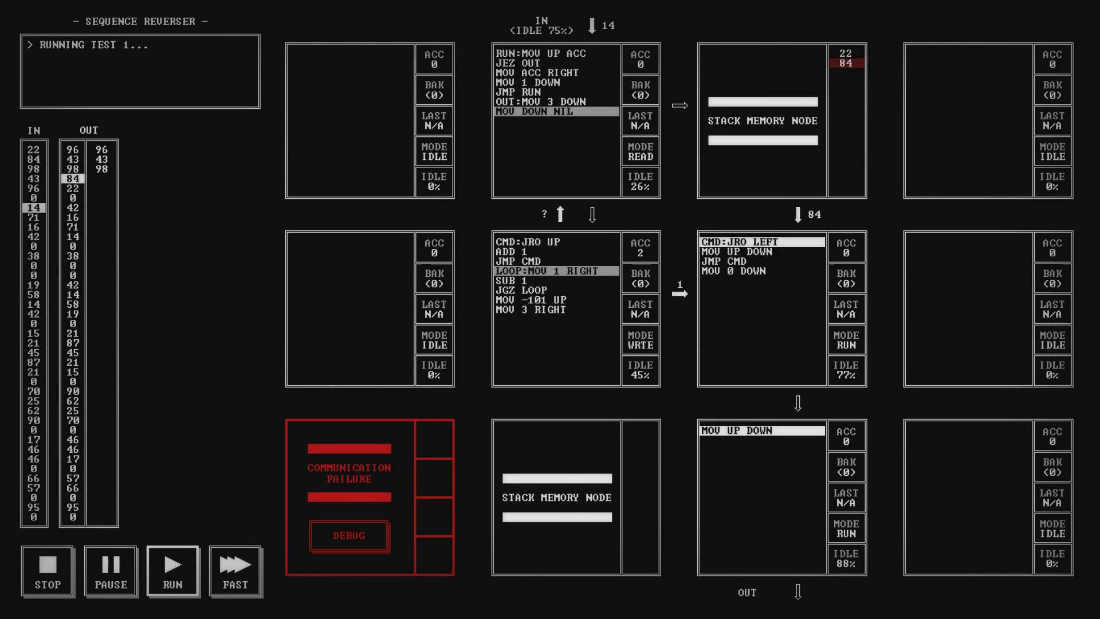
Step: Return to the segment map and select the Sequence Peak Detector tile
click(110, 570)
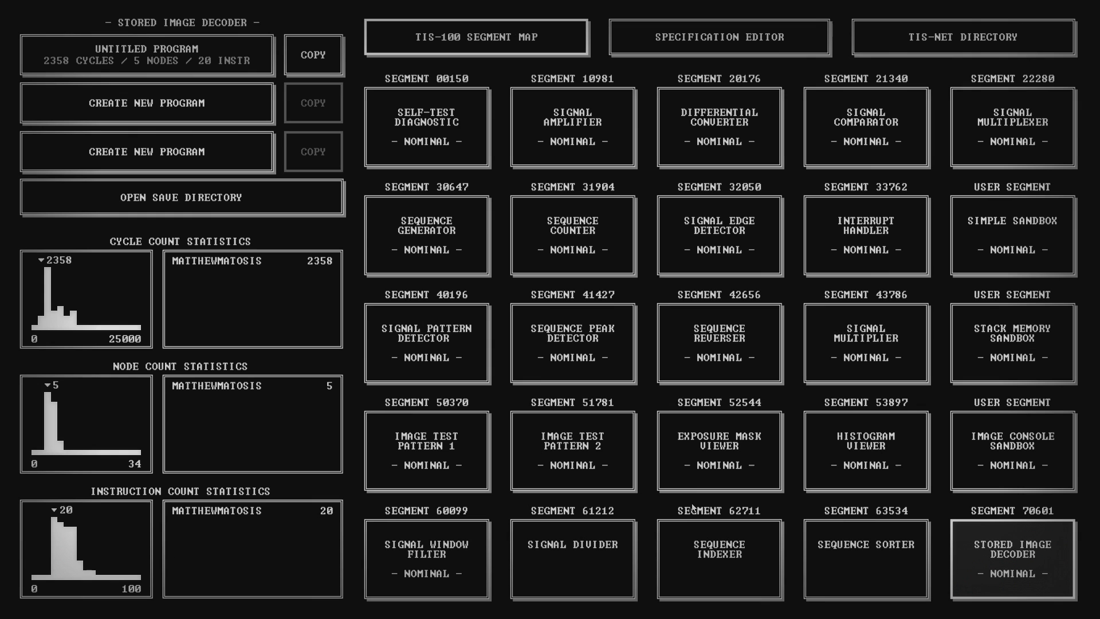
click(962, 37)
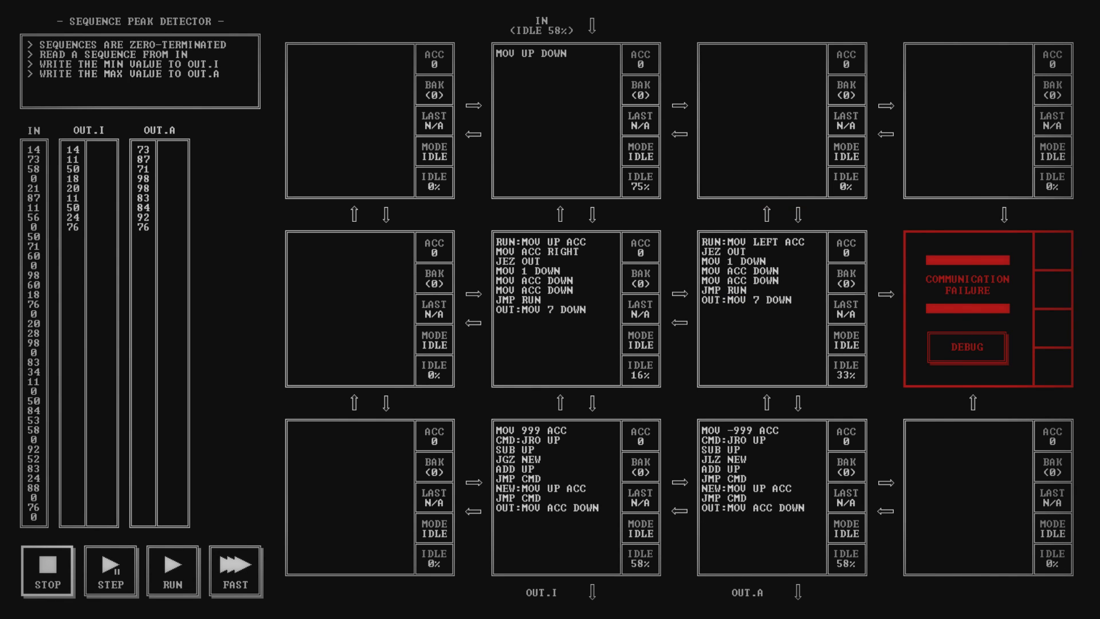
Step: Advance from the Sequence Peak Detector to the Sequence Reverser puzzle
click(172, 571)
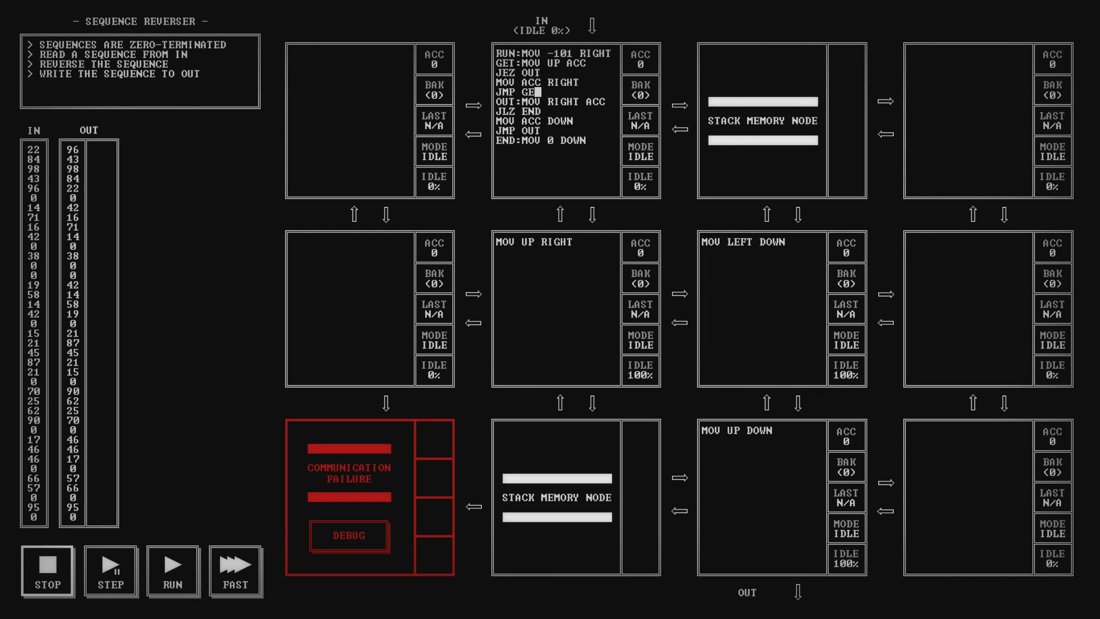
Step: Leave the Sequence Reverser for the segment map with the Signal Pattern Detector selected
click(173, 569)
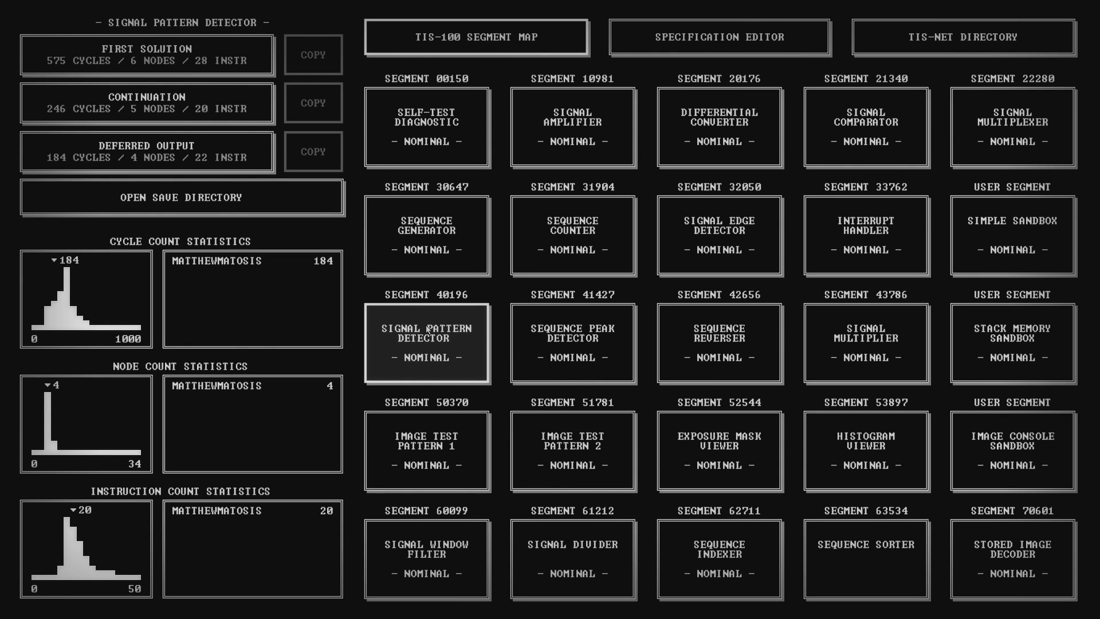
mouse_move(258, 108)
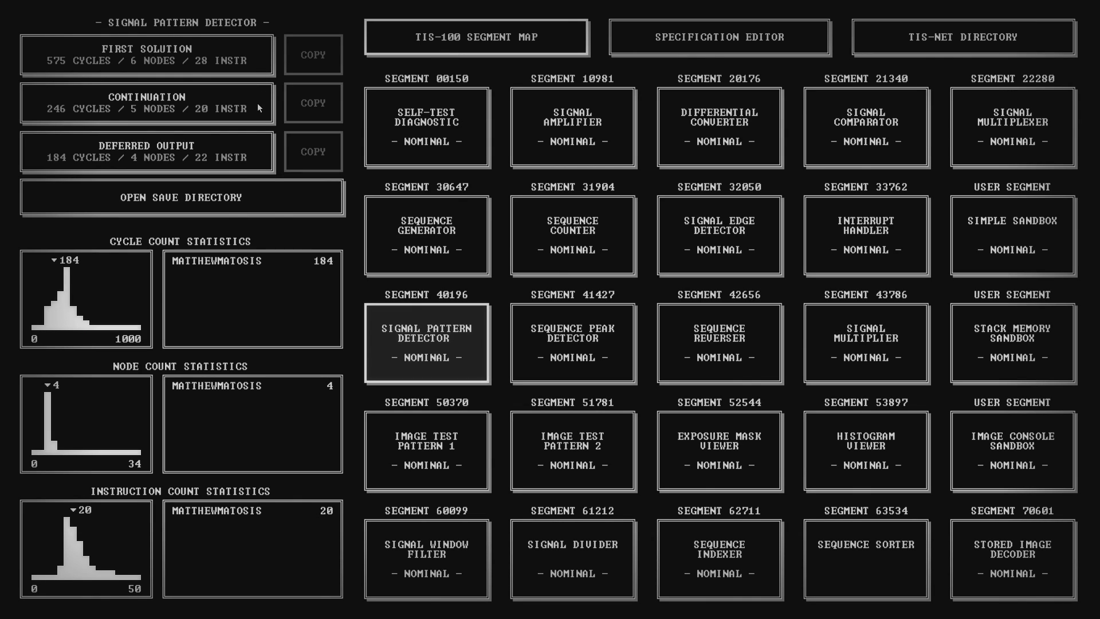
mouse_move(258, 154)
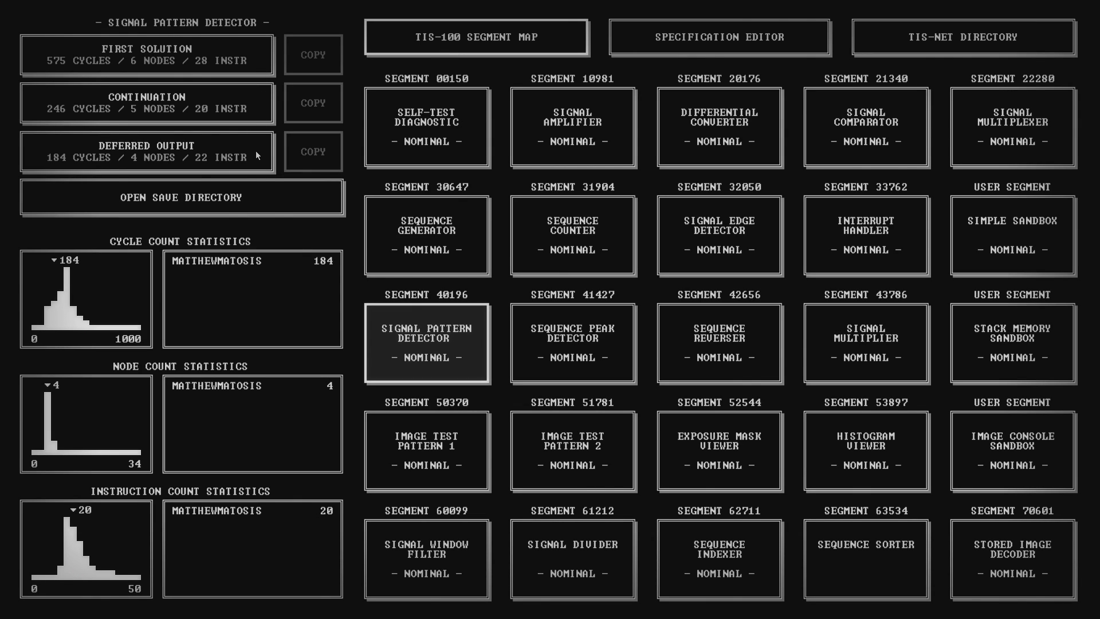
Step: Select the Signal Multiplier segment and create a new empty program for it
click(867, 344)
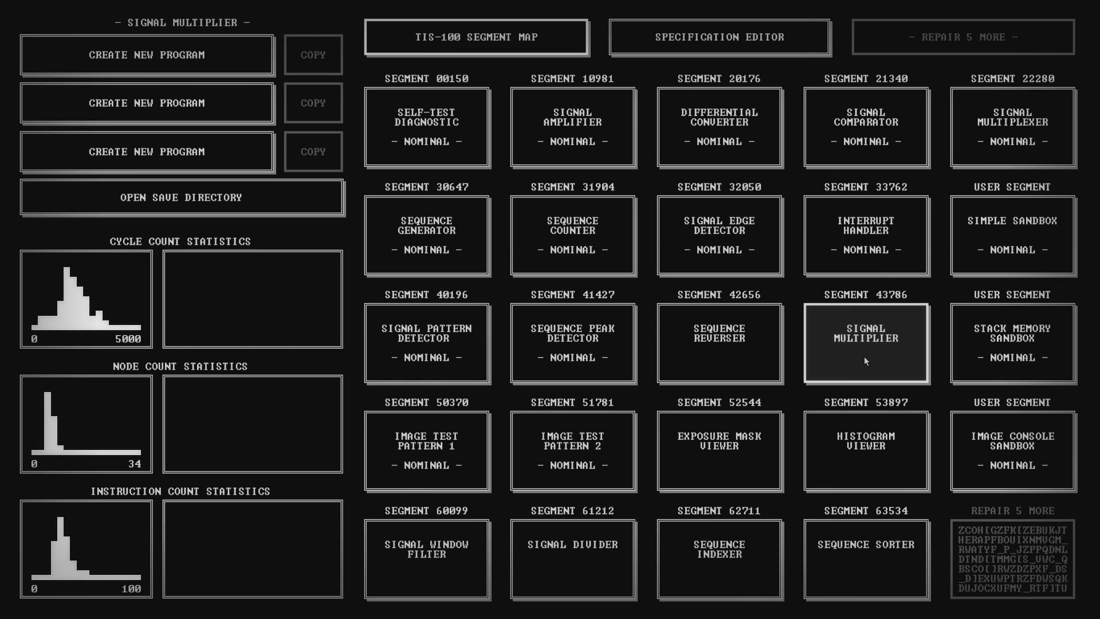
click(866, 343)
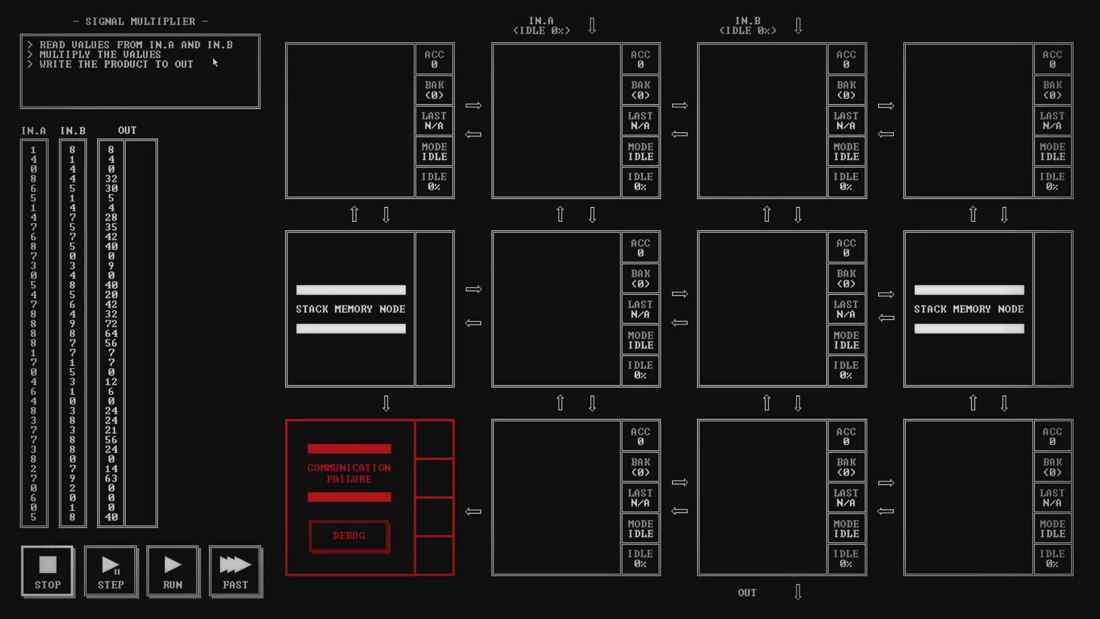
mouse_move(372, 530)
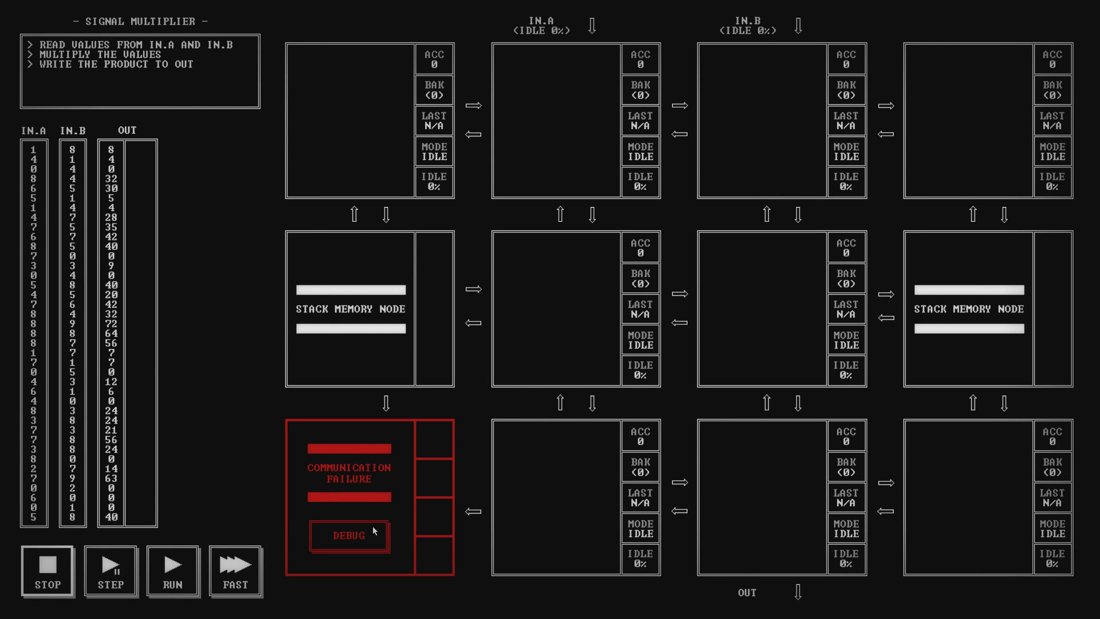
Step: Debug the Communication Failure node to show its Compute Node Diagnostic microcode dump
click(348, 535)
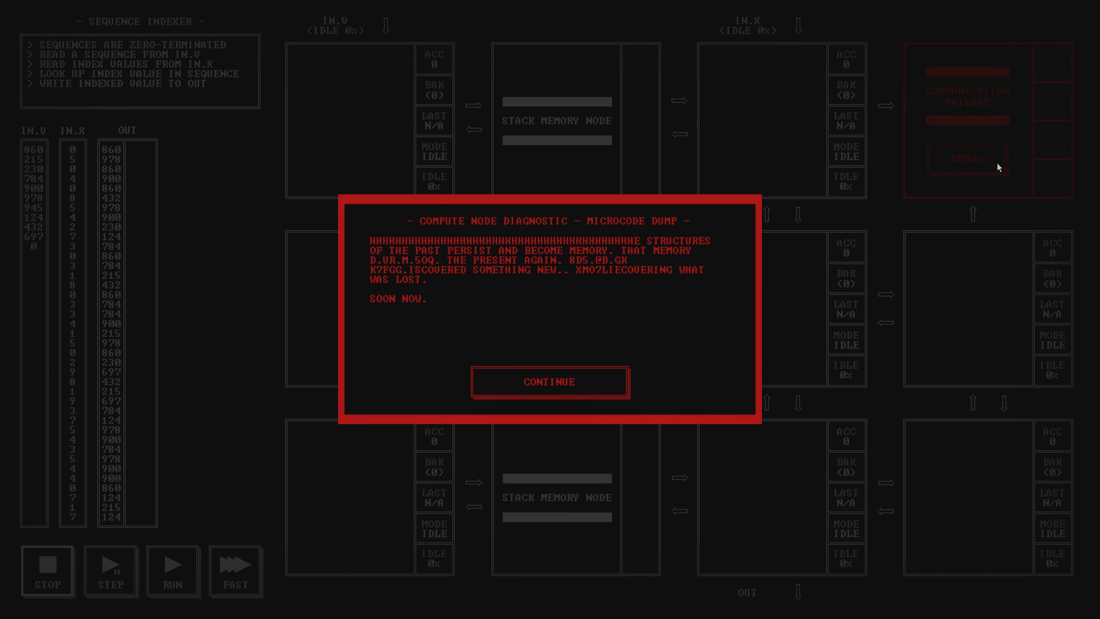
mouse_move(637, 388)
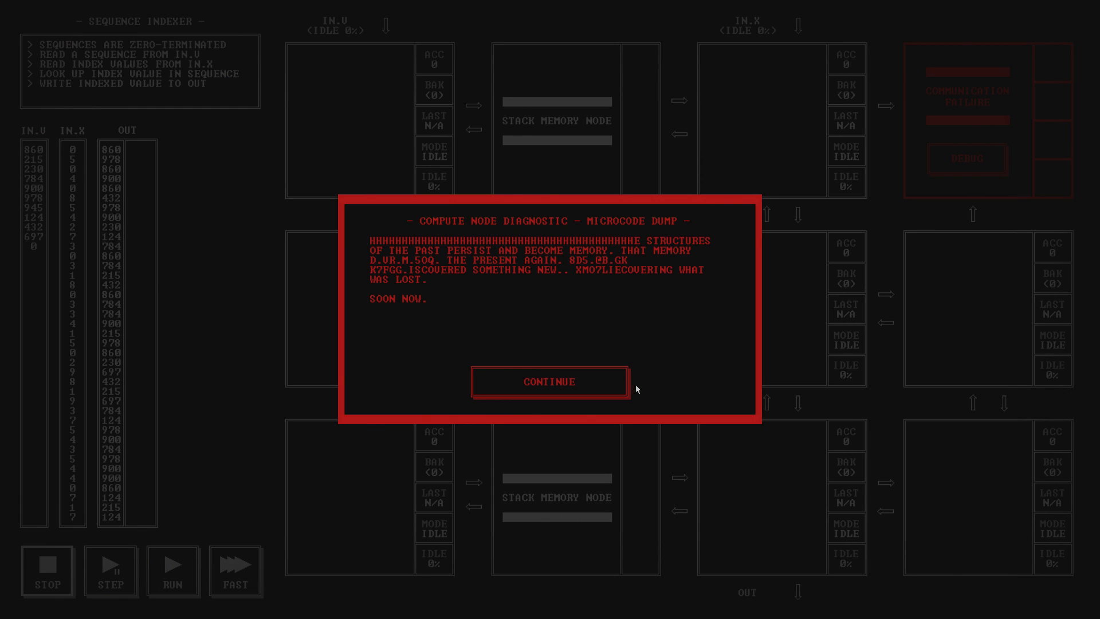
Step: Dismiss the microcode dump diagnostic message with Continue
click(549, 382)
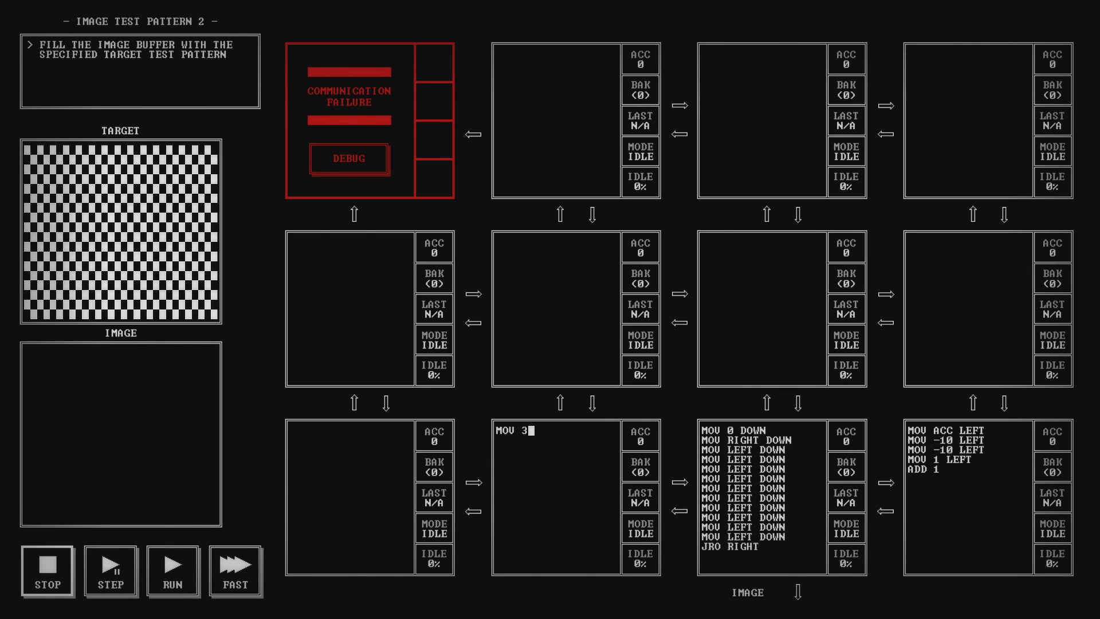
Step: Finish the MOV RIGHT and MOV DOWN instructions in the Image Test Pattern 2 nodes
text(RIGHT)
click(762, 498)
text(MOV -1)
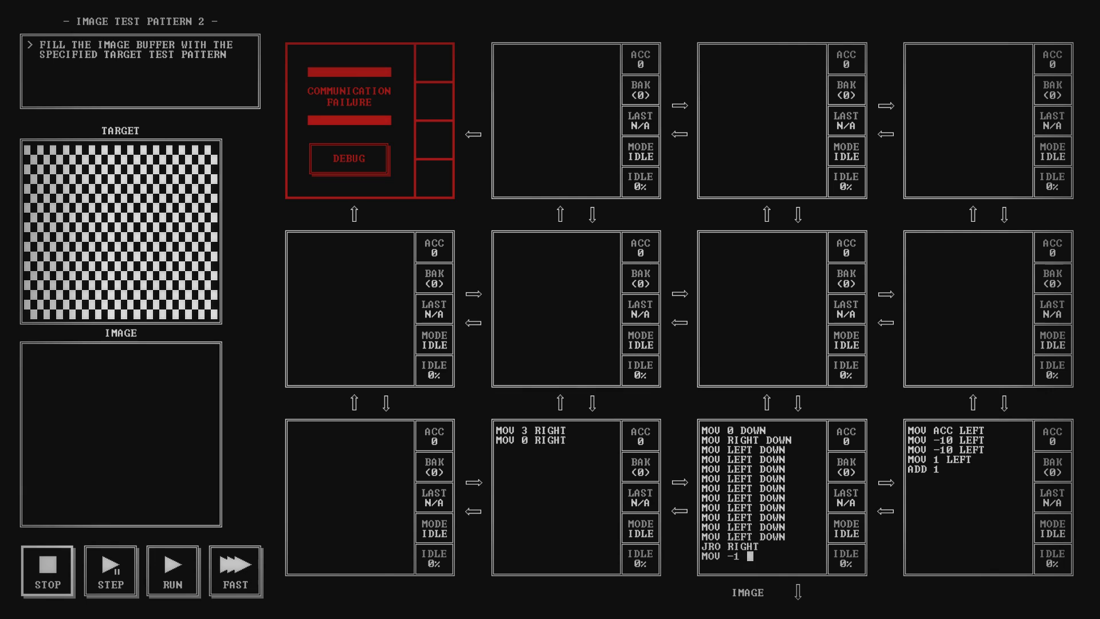
text(DOWN)
text(MOV LEFT NIL)
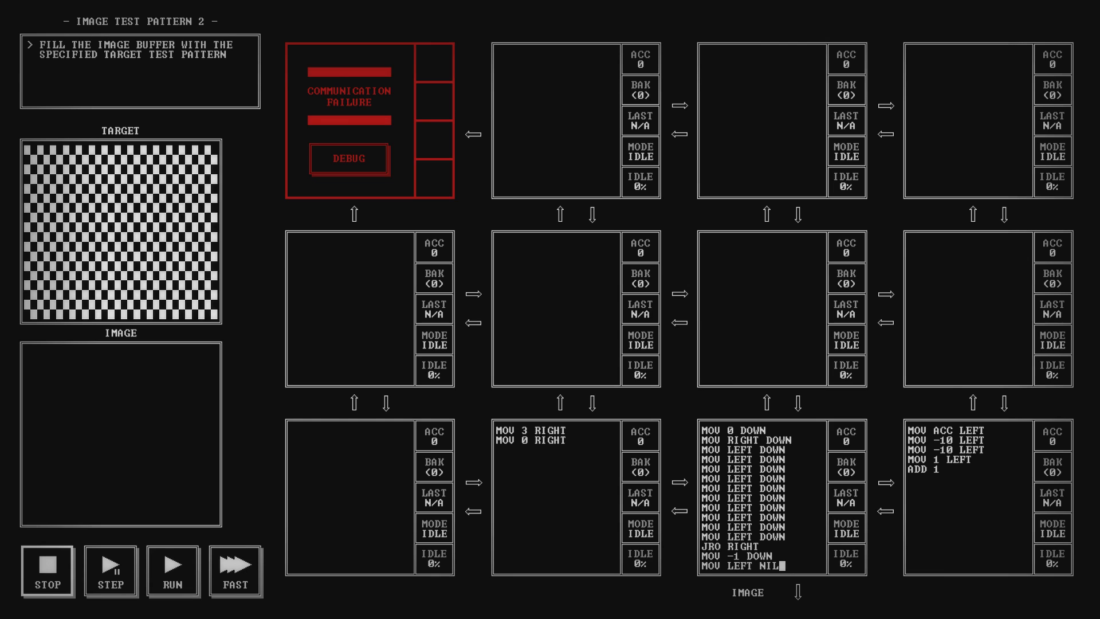
click(173, 569)
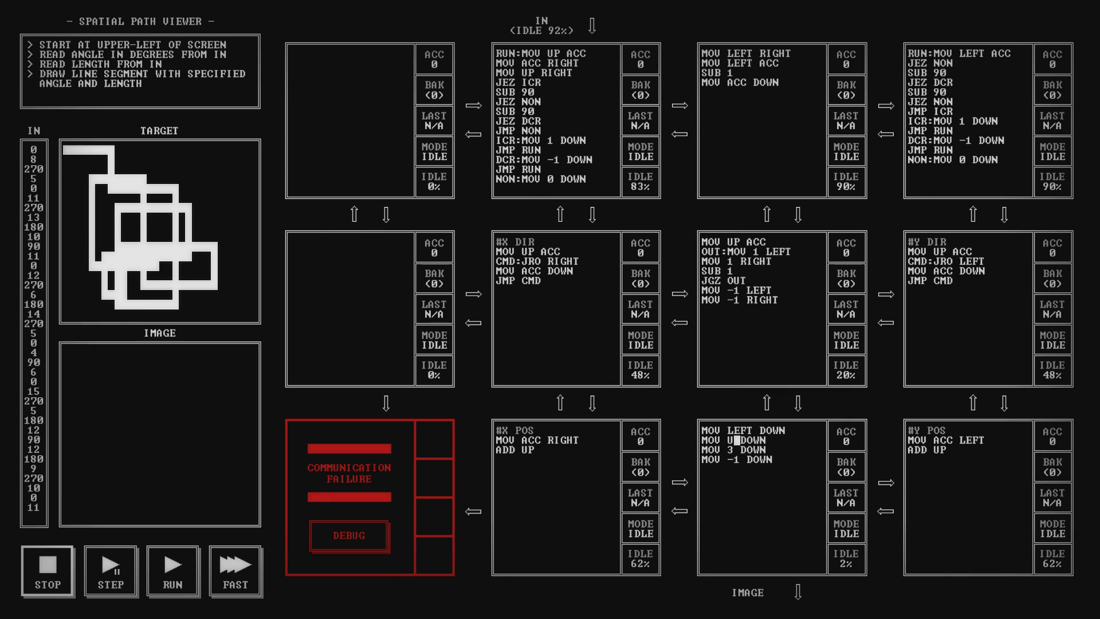
Step: Run test 1 of the Decimal to Octal Converter solution
click(173, 571)
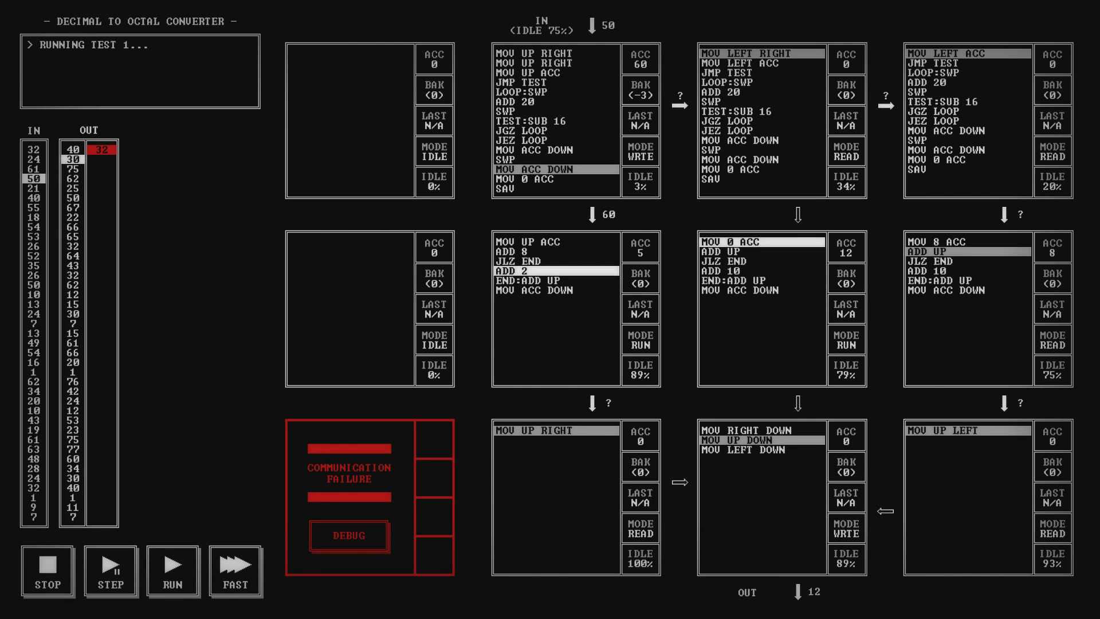
Step: Stop the failing octal test so the node below the input can be edited
click(110, 571)
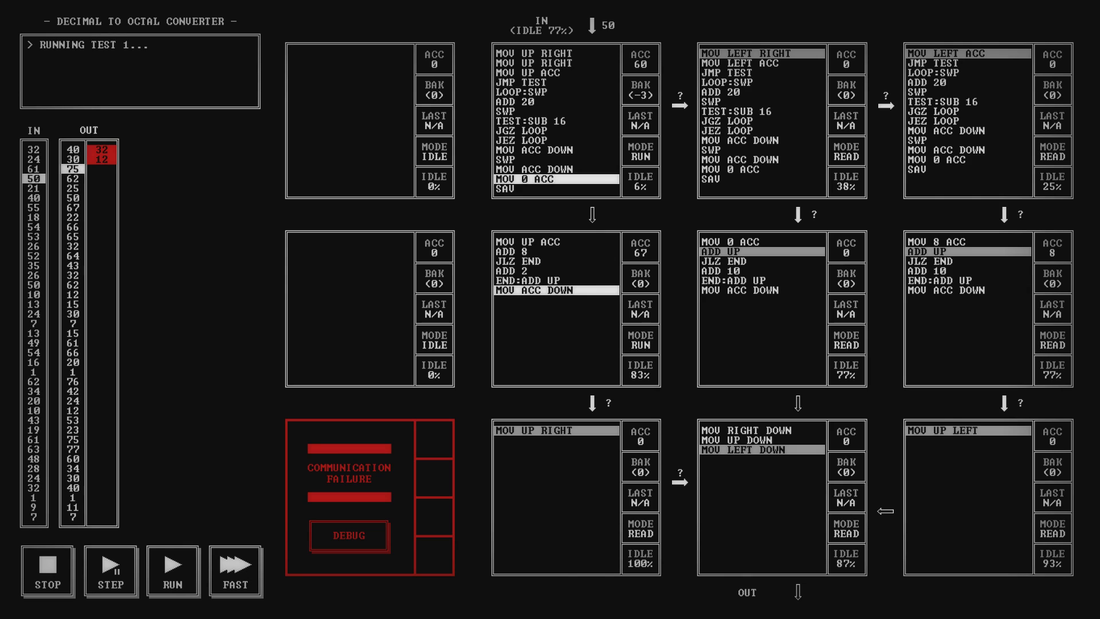
click(110, 565)
text(ADD 8)
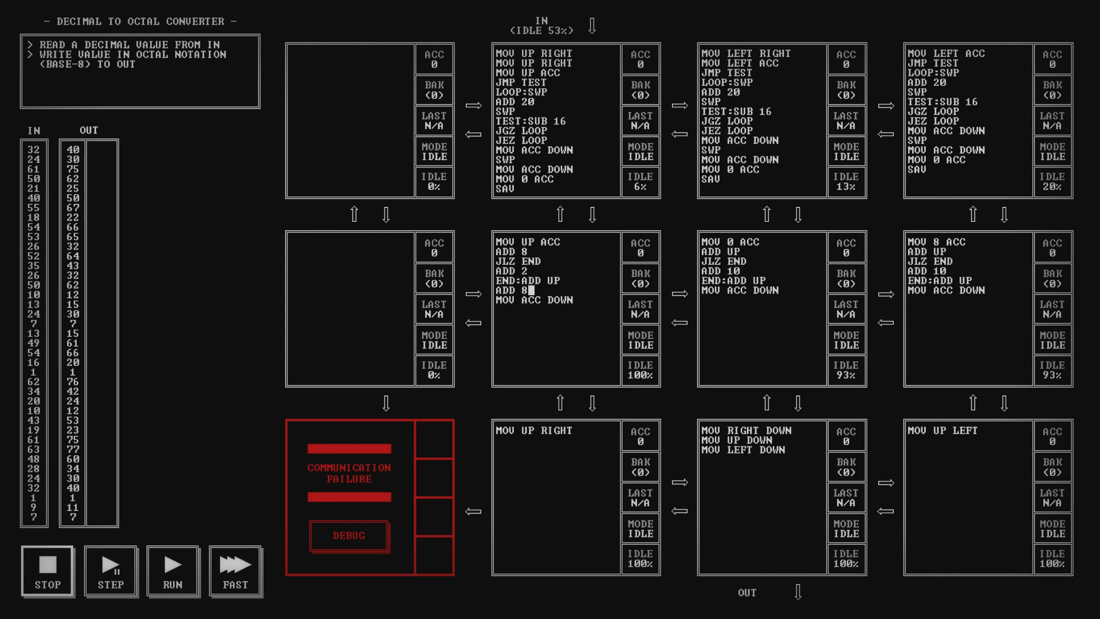
Step: Rerun the octal test with the ADD 8 fix, stop it, and select the right node's code
click(172, 571)
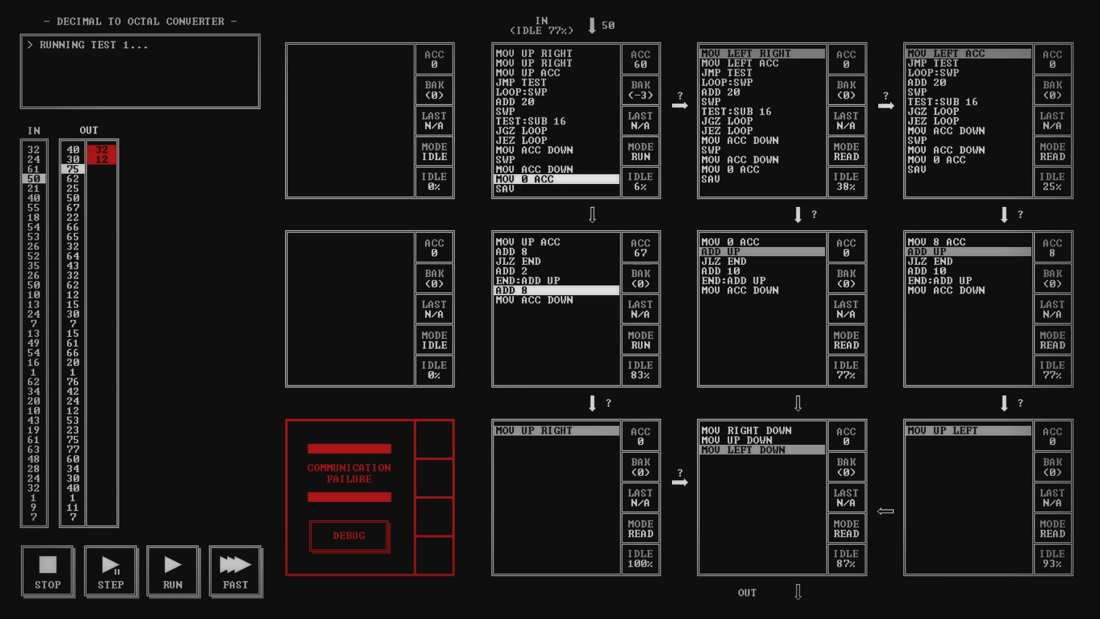
click(110, 563)
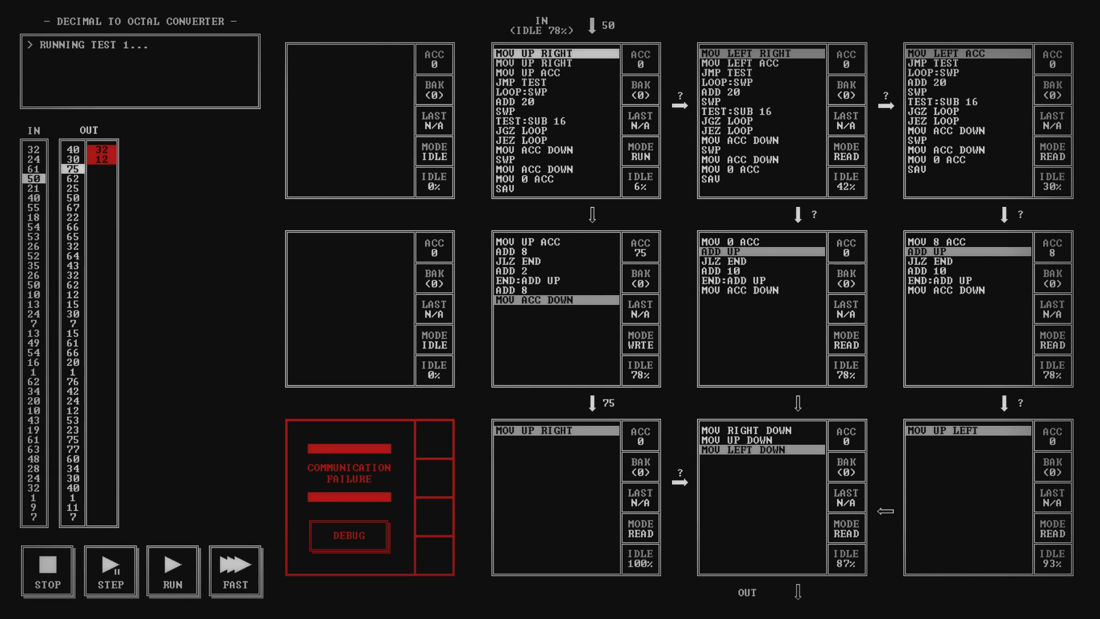
click(48, 565)
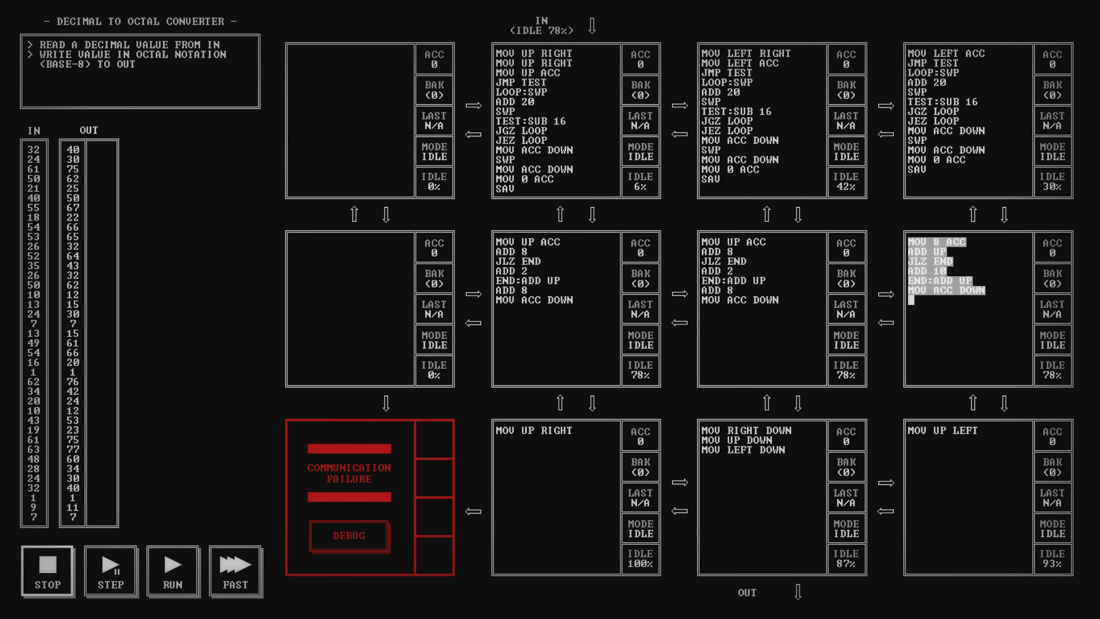
click(173, 571)
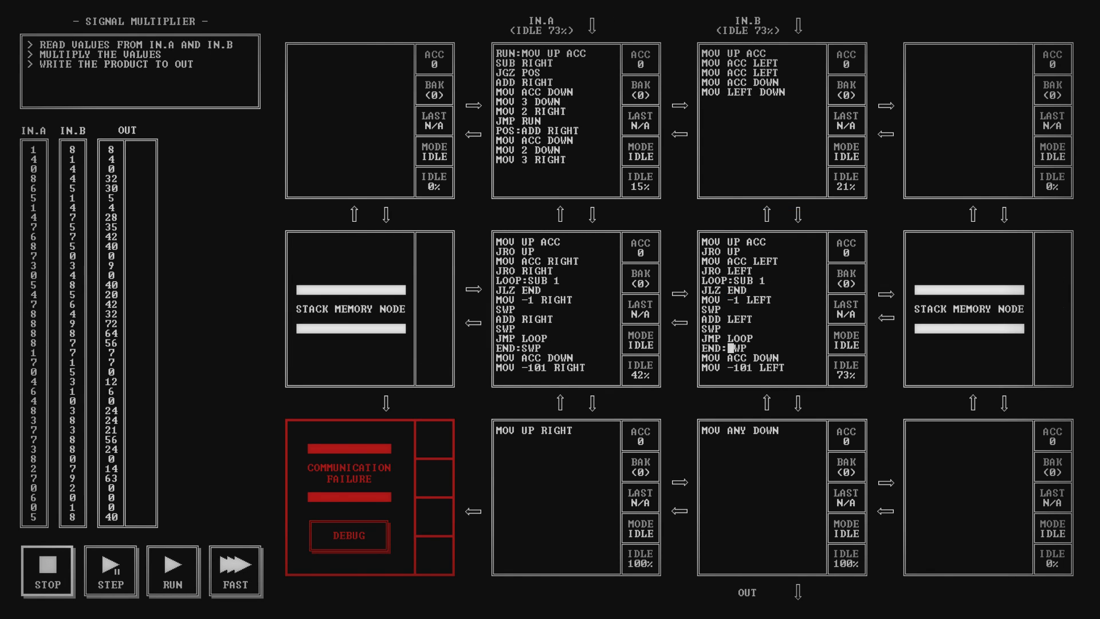
Step: Run and stop the Signal Multiplier test, then return to the segment list
click(173, 570)
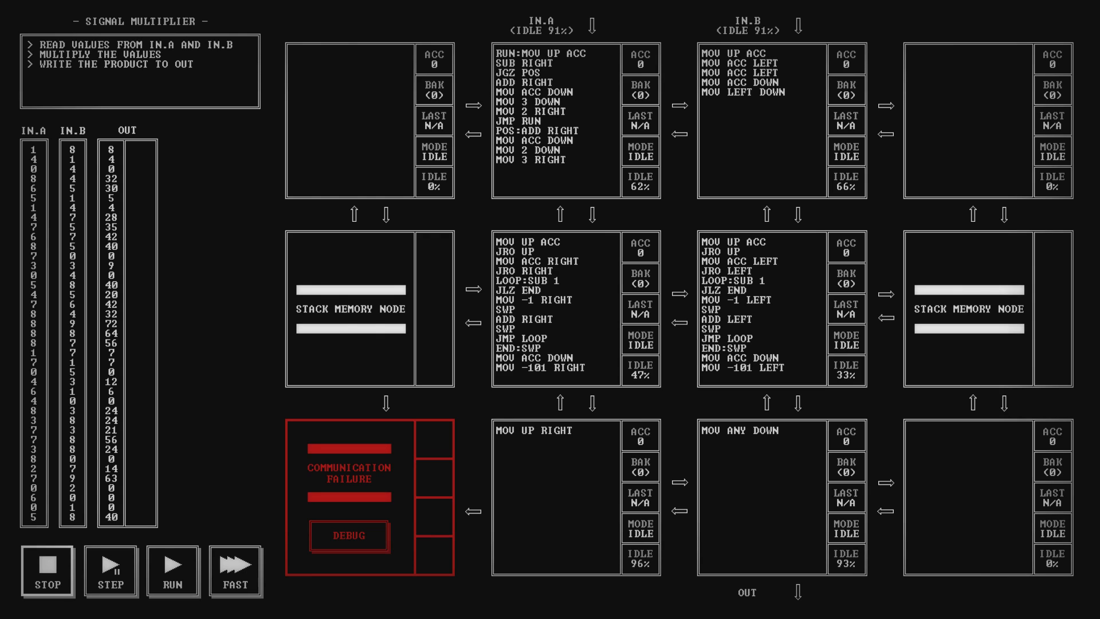
click(173, 571)
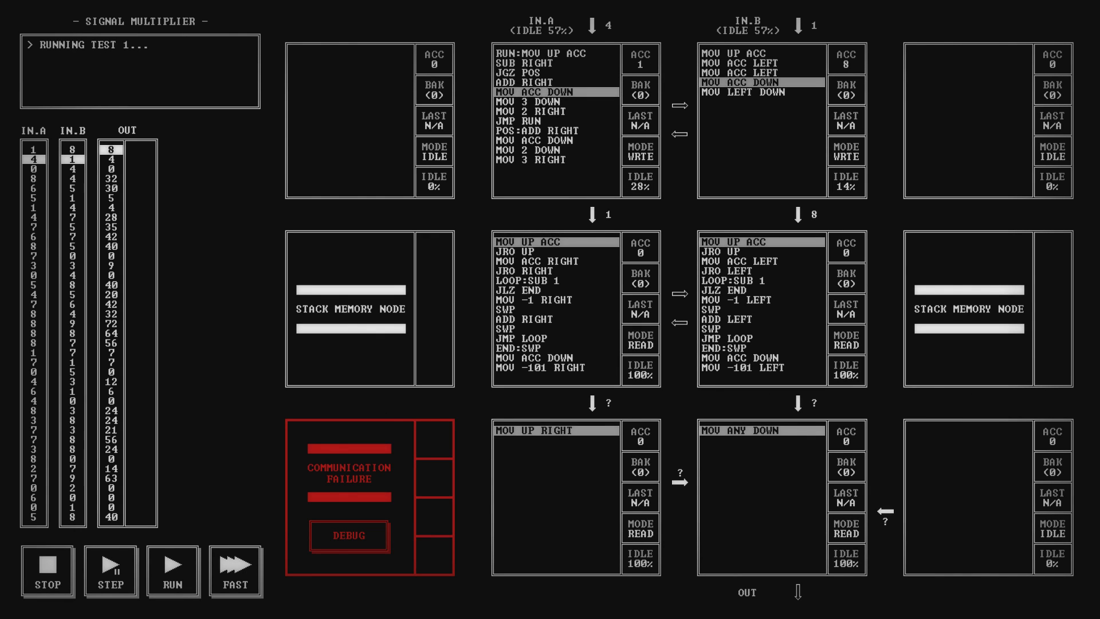
click(110, 571)
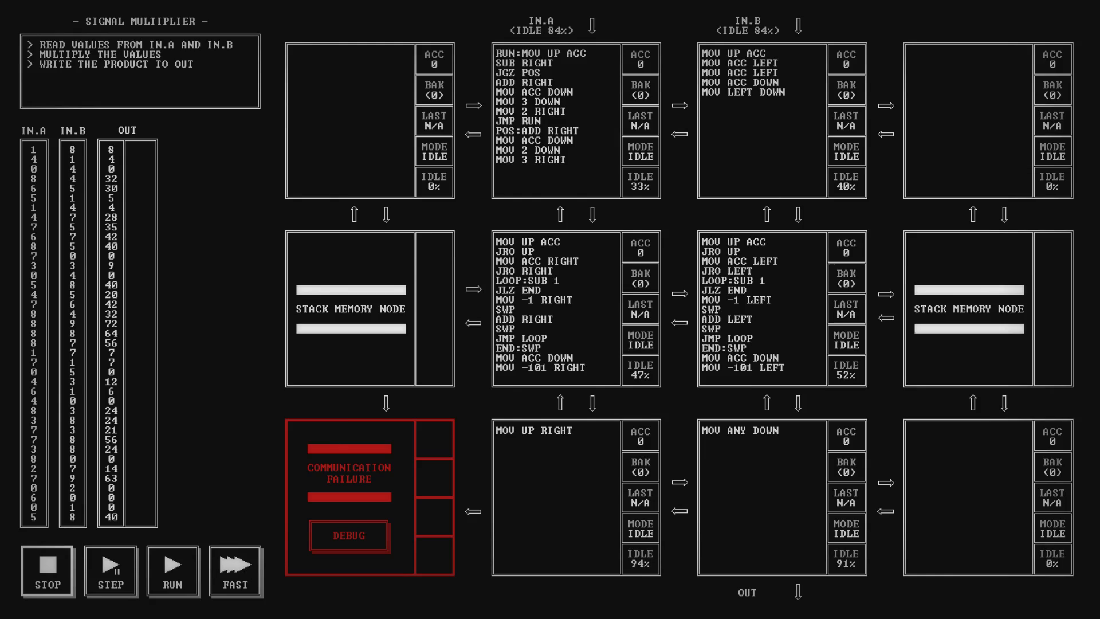
click(47, 564)
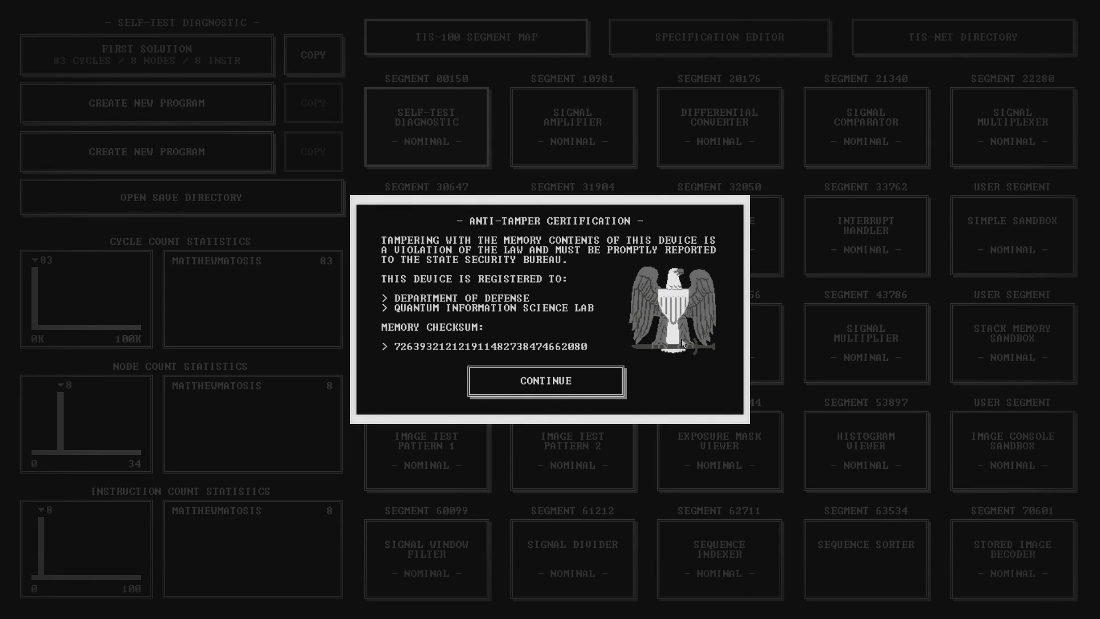
Step: Dismiss the anti-tamper notice and run Differential Converter to a pass at 201 cycles
click(546, 381)
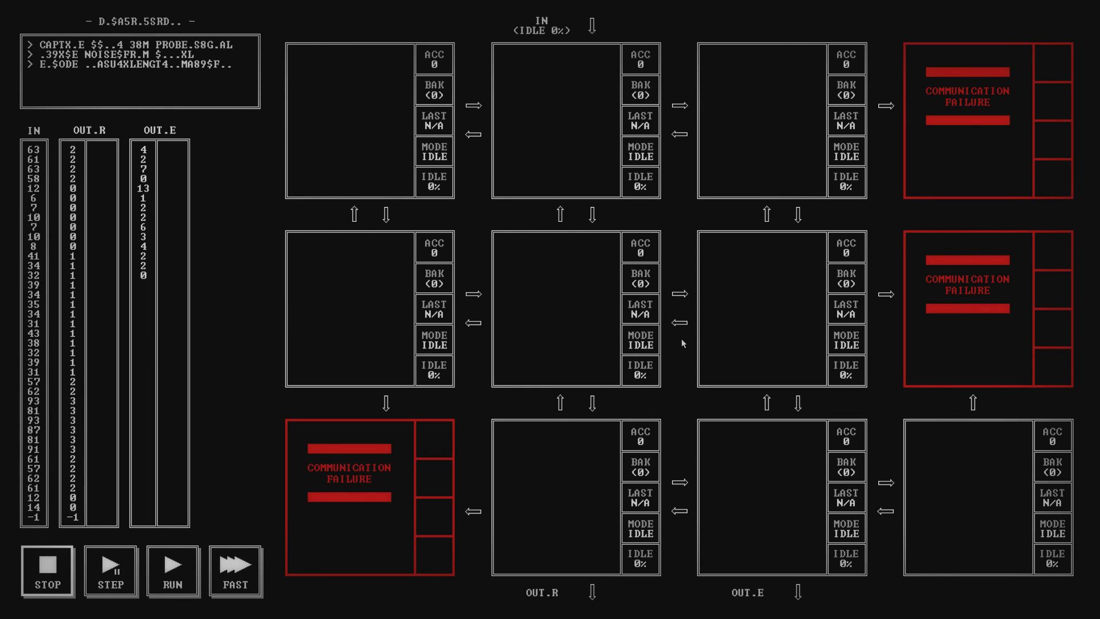
click(173, 571)
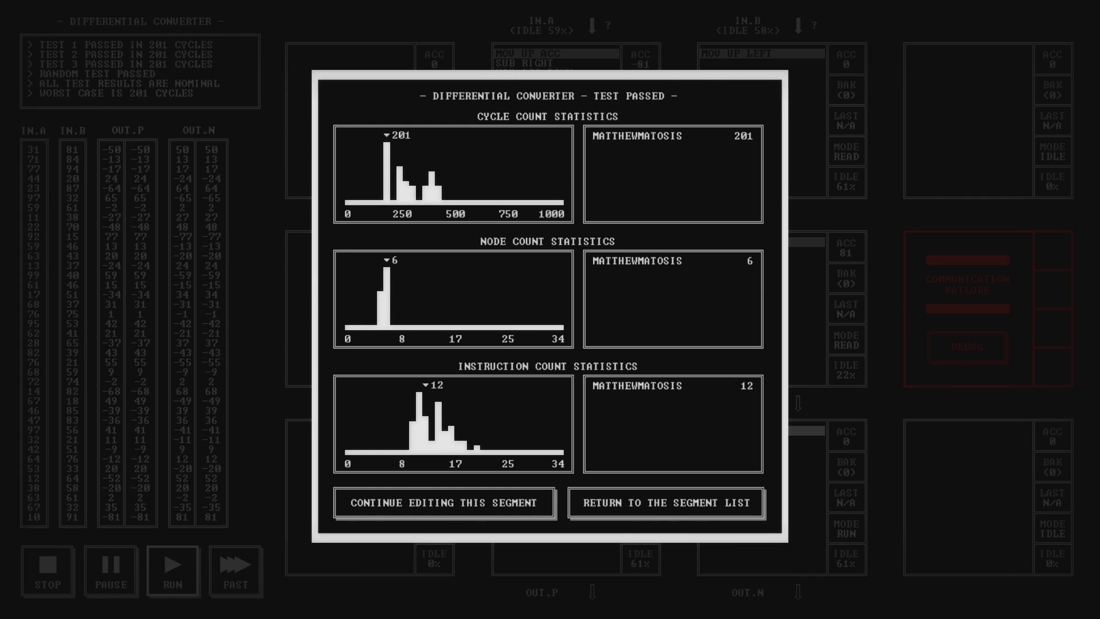
Step: Return to the segment list and create a new, empty Signal Comparator program
click(664, 502)
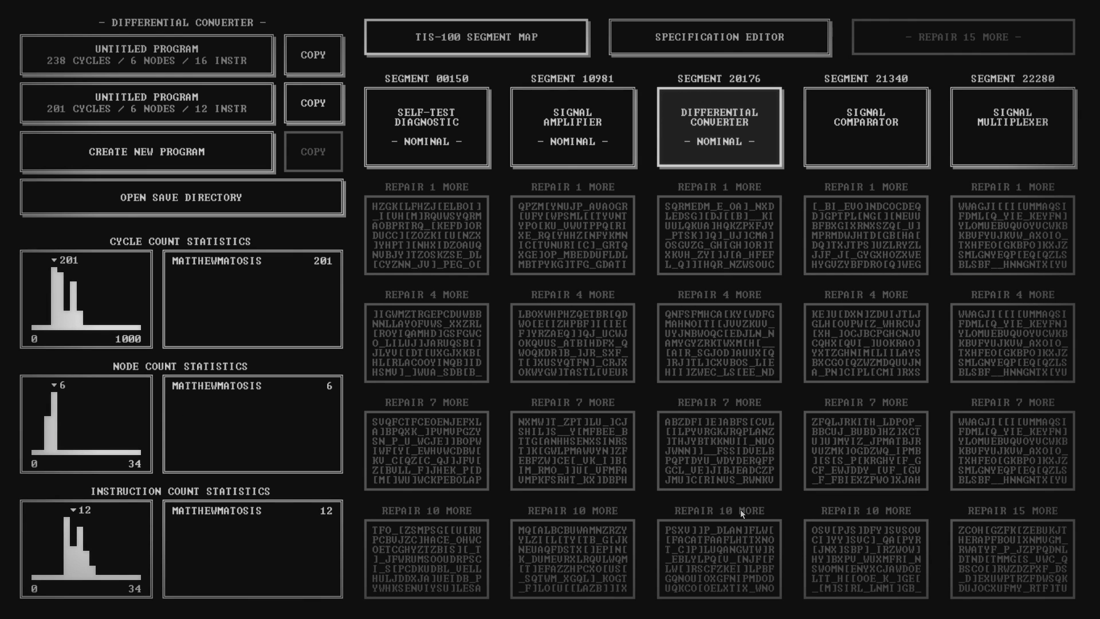
mouse_move(829, 151)
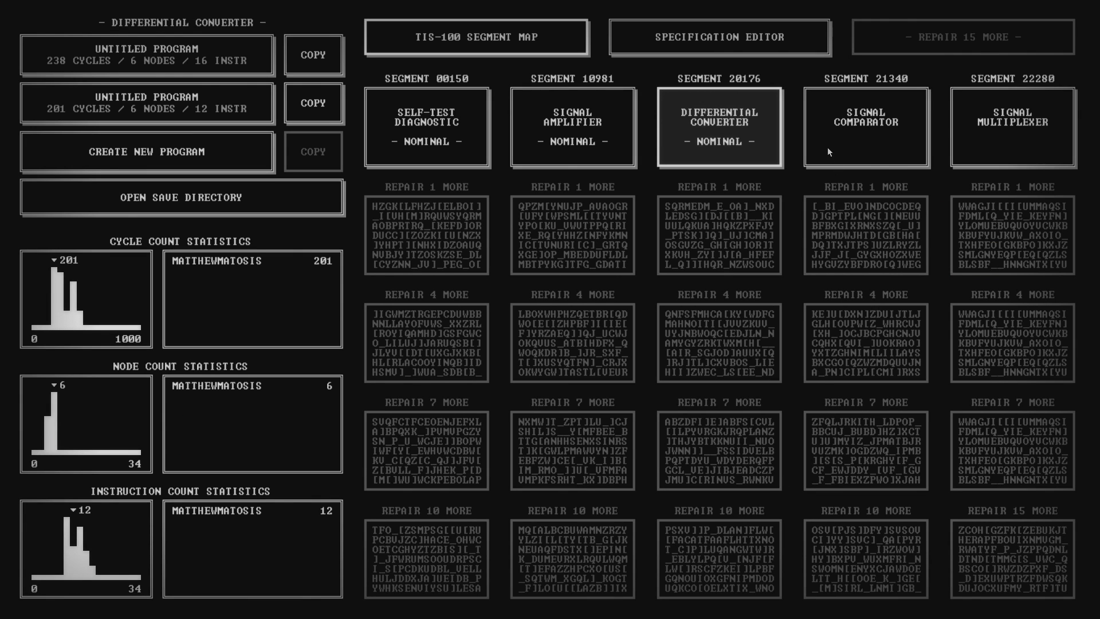
click(867, 127)
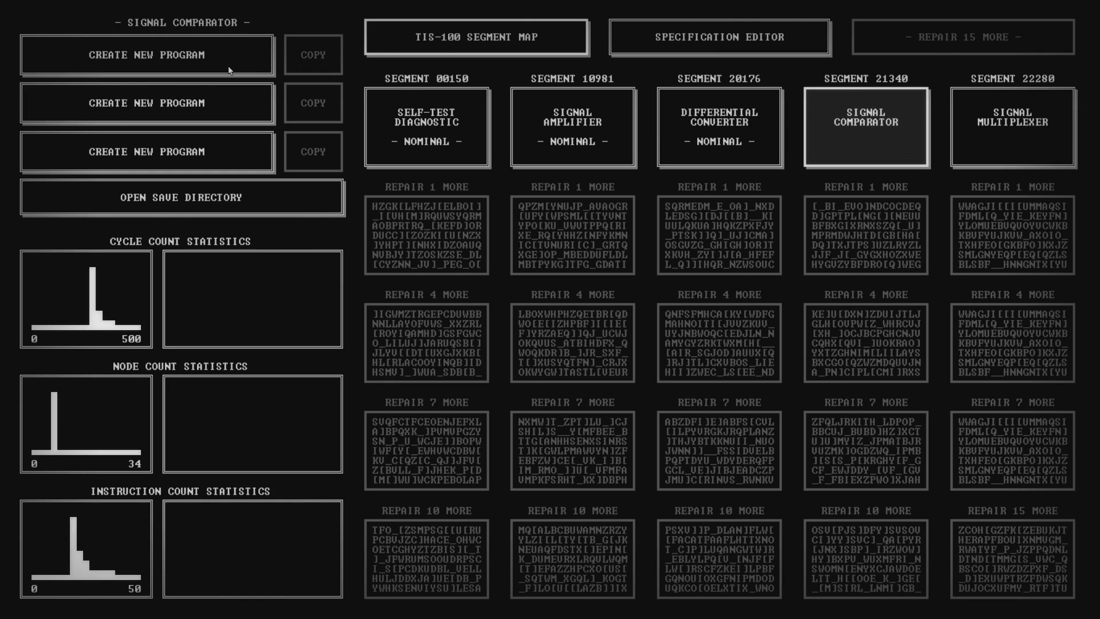
click(866, 127)
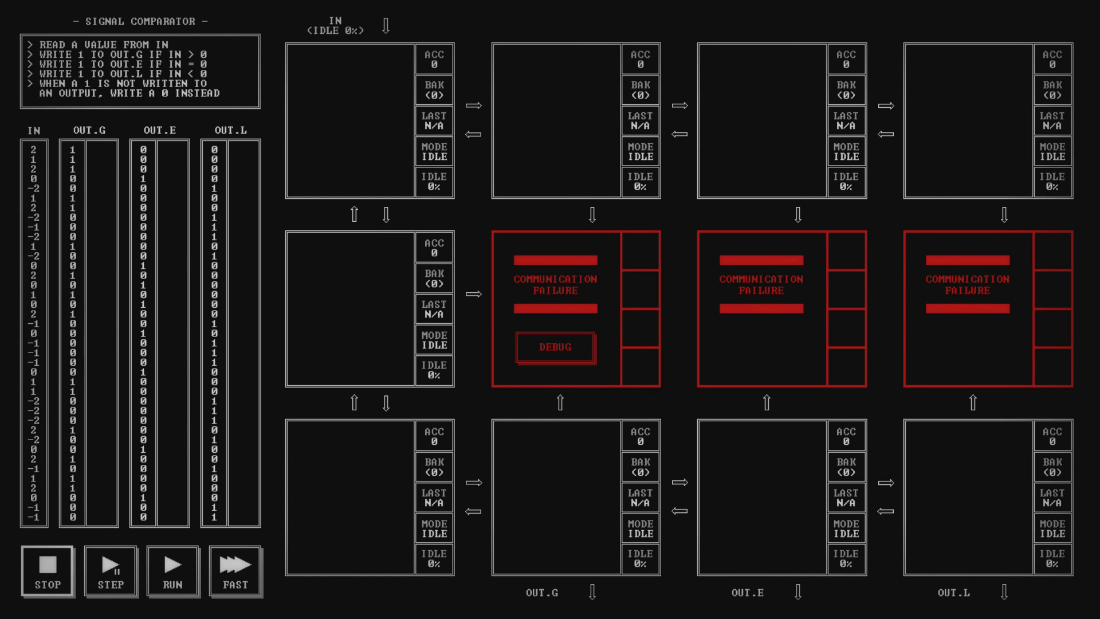
click(295, 54)
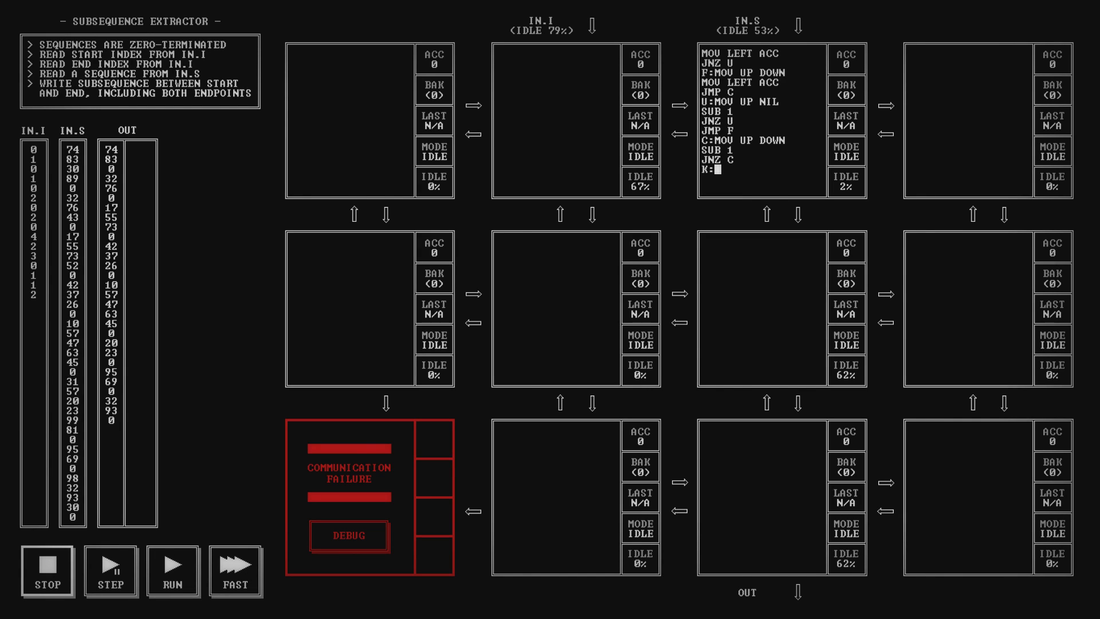
Step: Write the MOV, ADD UP, MOV ACC RIGHT and MOV UP DOWN lines completing Subsequence Extractor
text(MOV UP ACC)
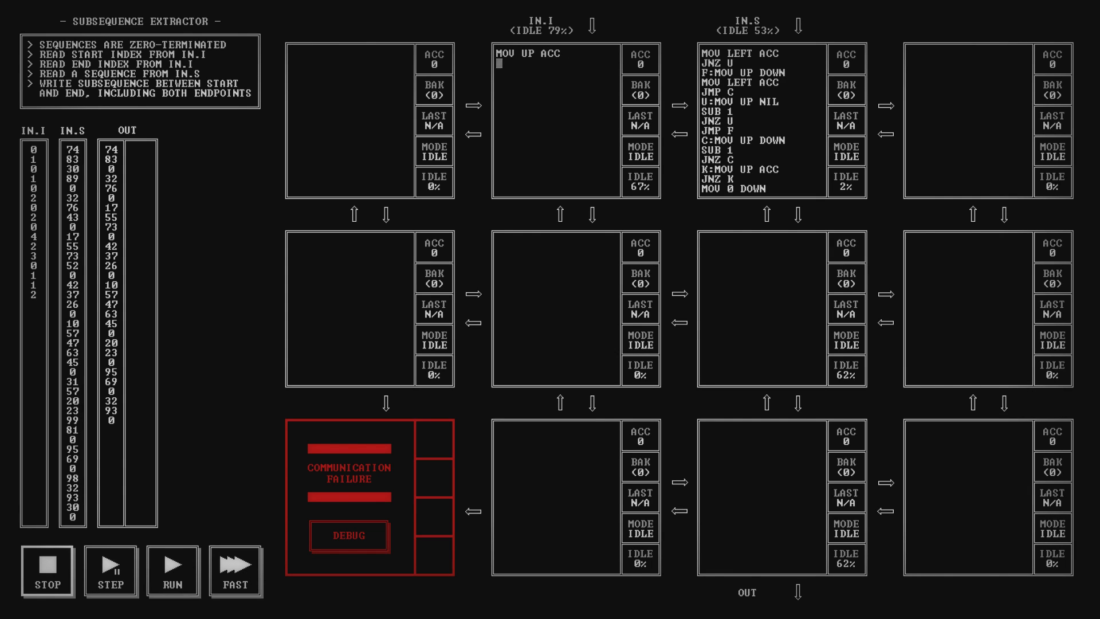
text(MOV ACC RIGHT)
click(558, 72)
text(NEG)
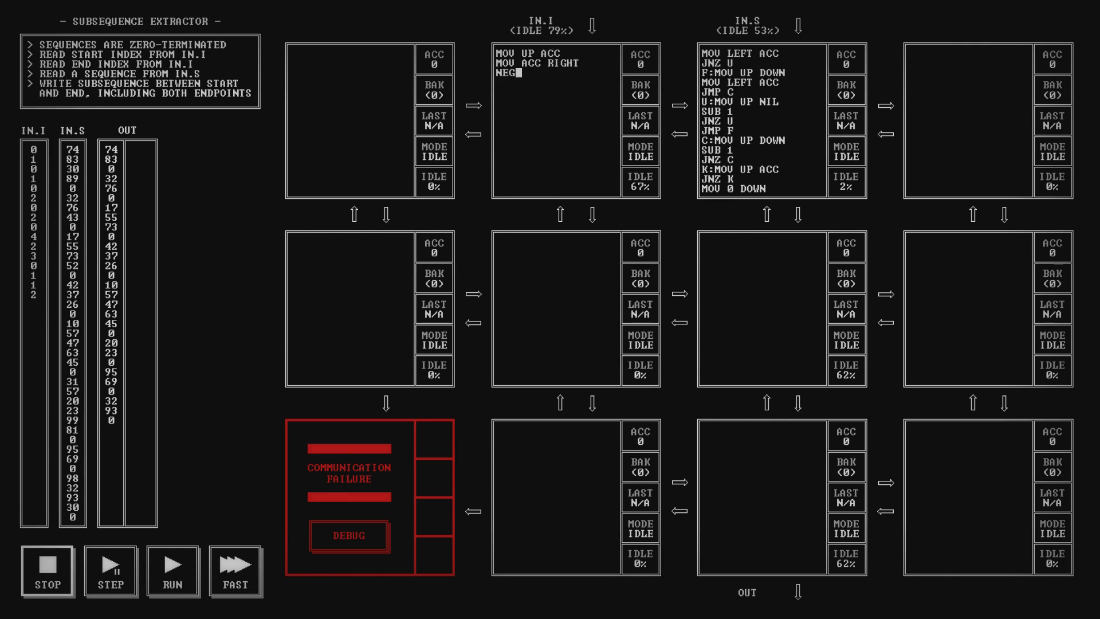
text(ADD UP)
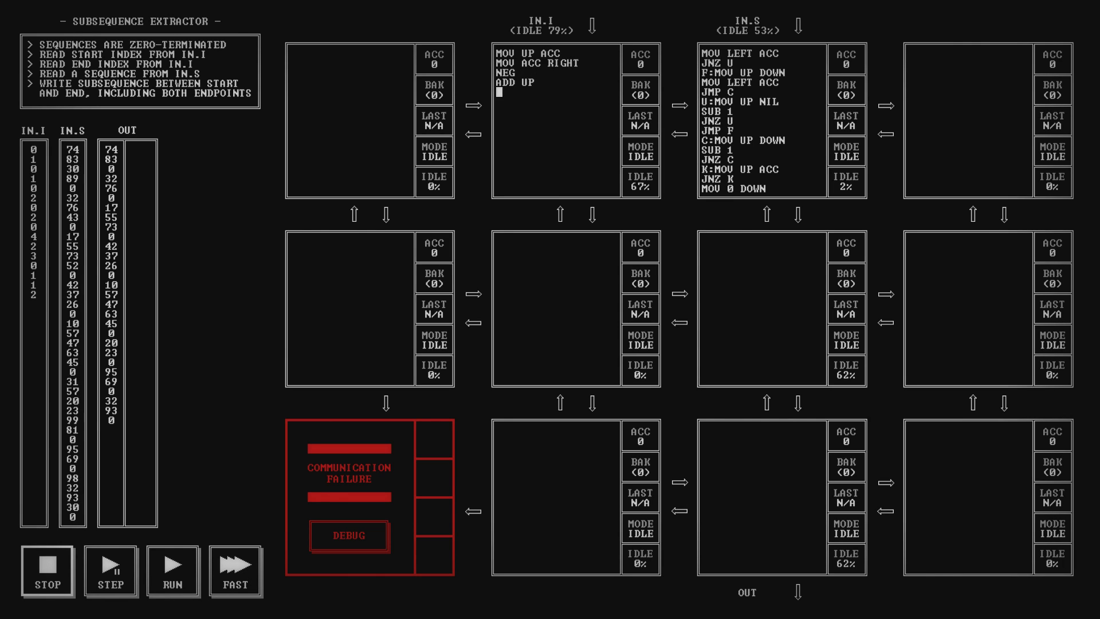
text(MOV ACC RIGHT)
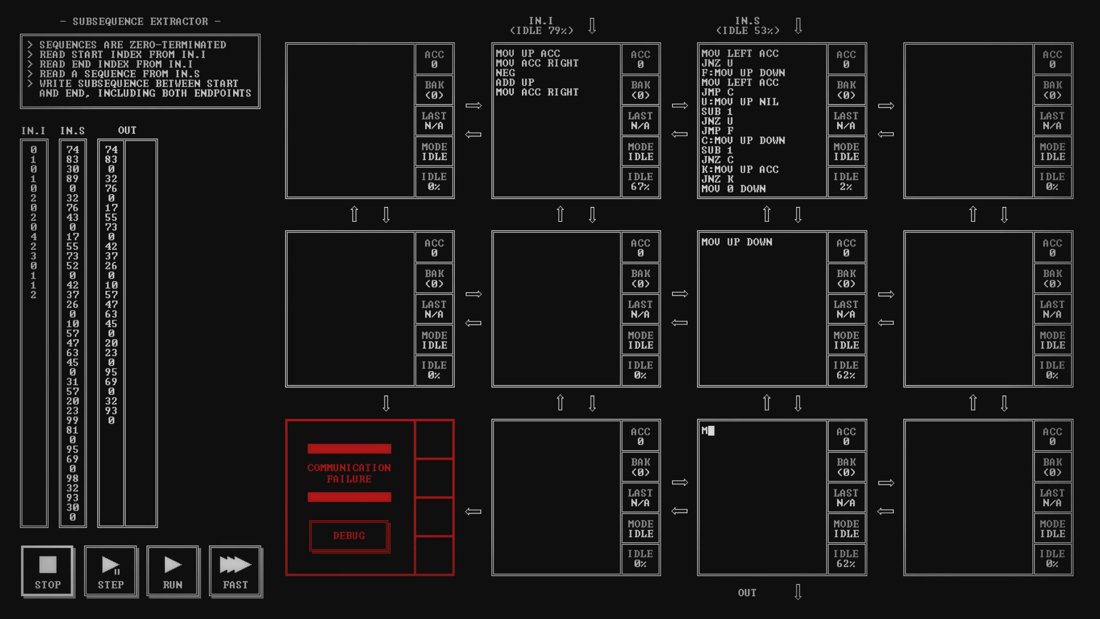
text(OV UP DOWN)
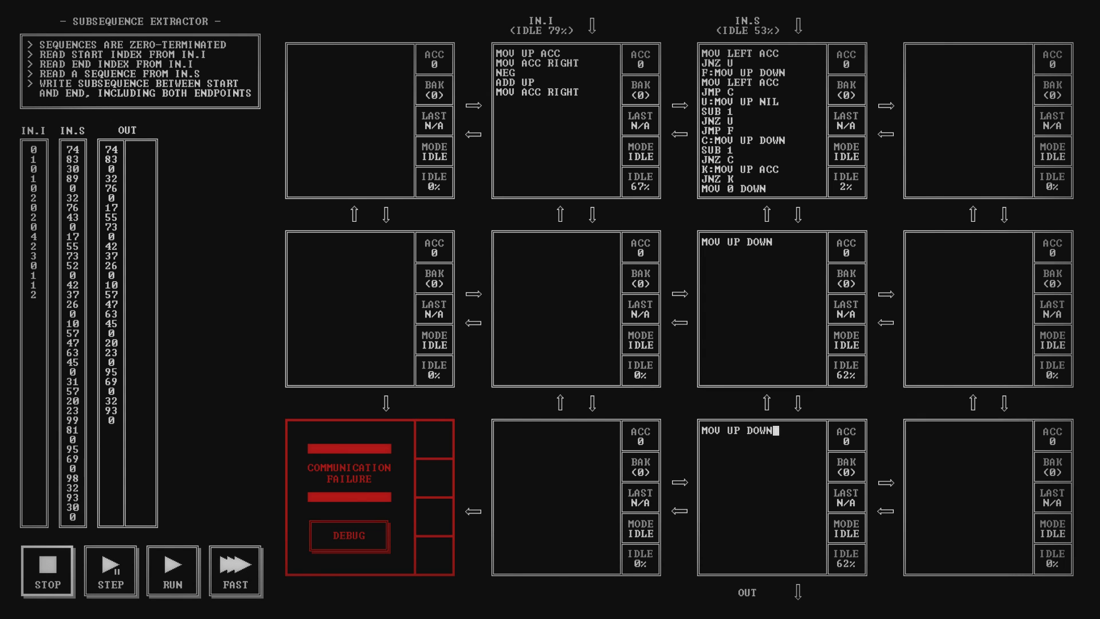
click(173, 571)
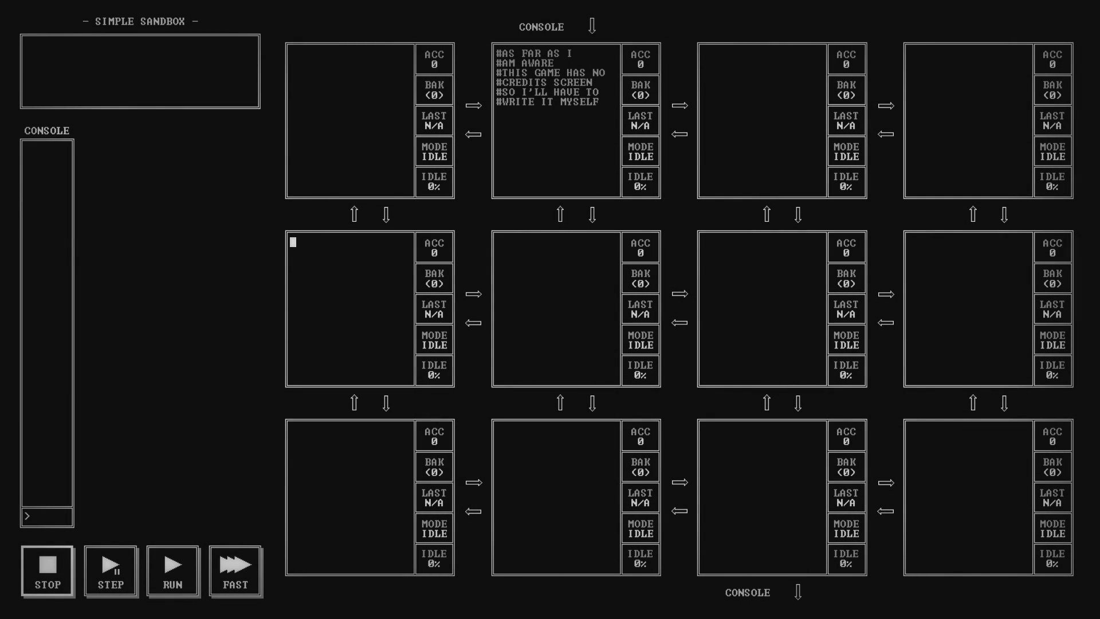
Step: Comment the design/programming credits #ZACH BARTH and sound credit #KEITH HOLMAN into sandbox nodes
text(#)
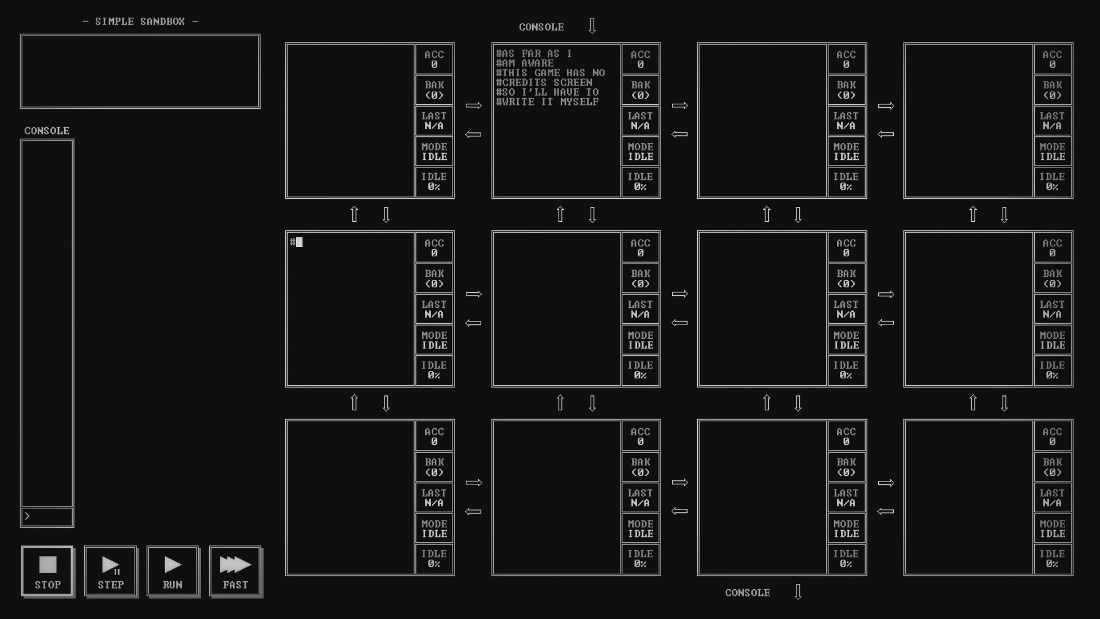
text(DESIGN)
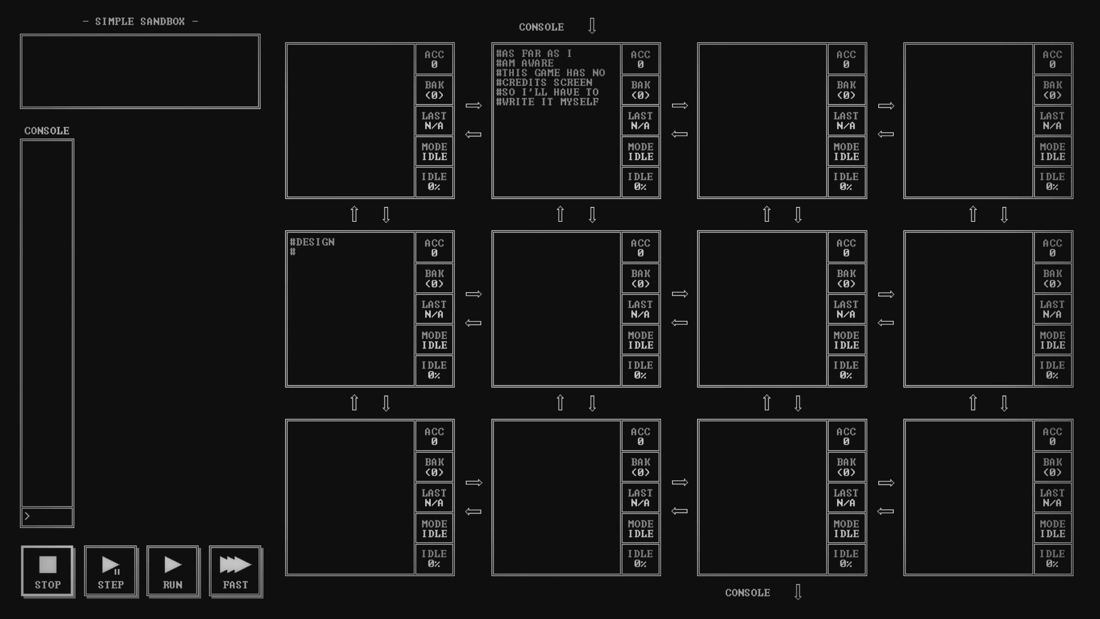
text(PROGRAMMING)
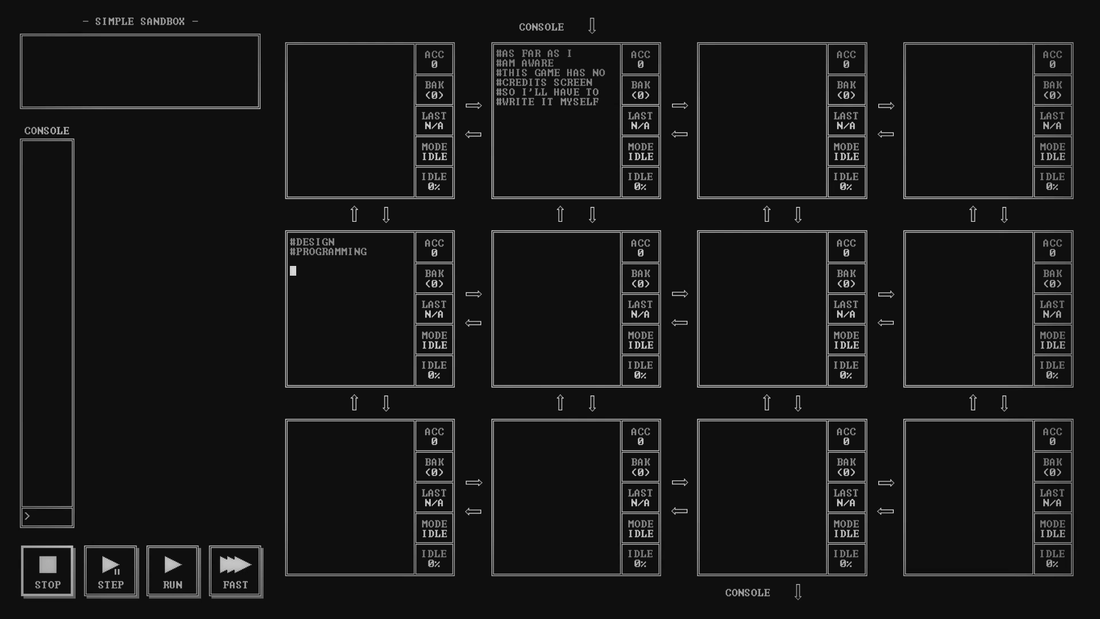
text(#ZACH)
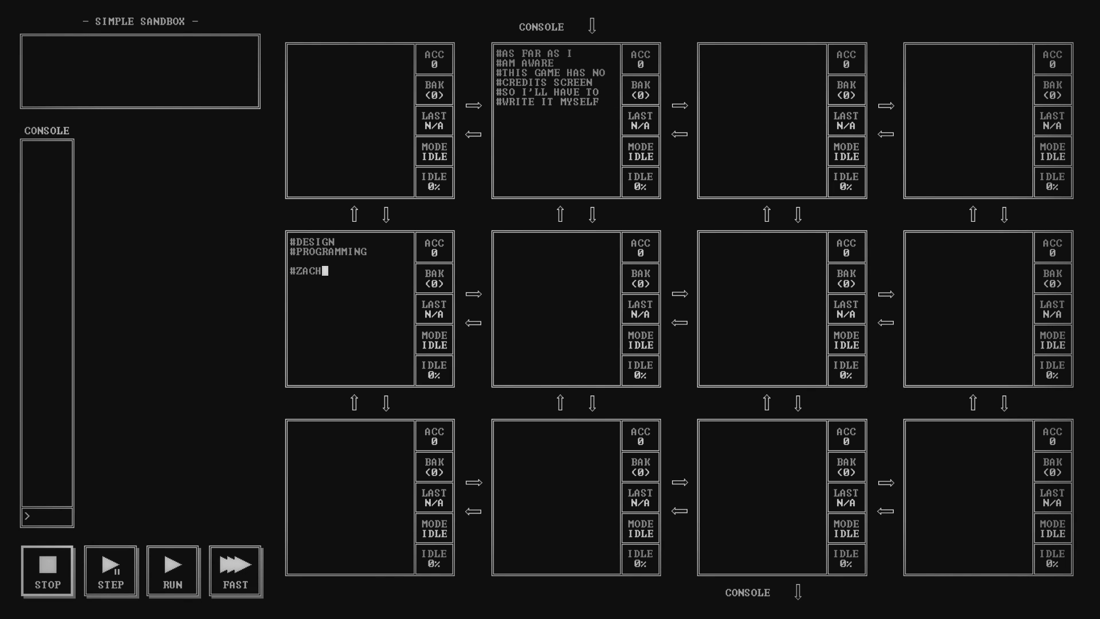
text(BARTH)
click(557, 309)
text(#M)
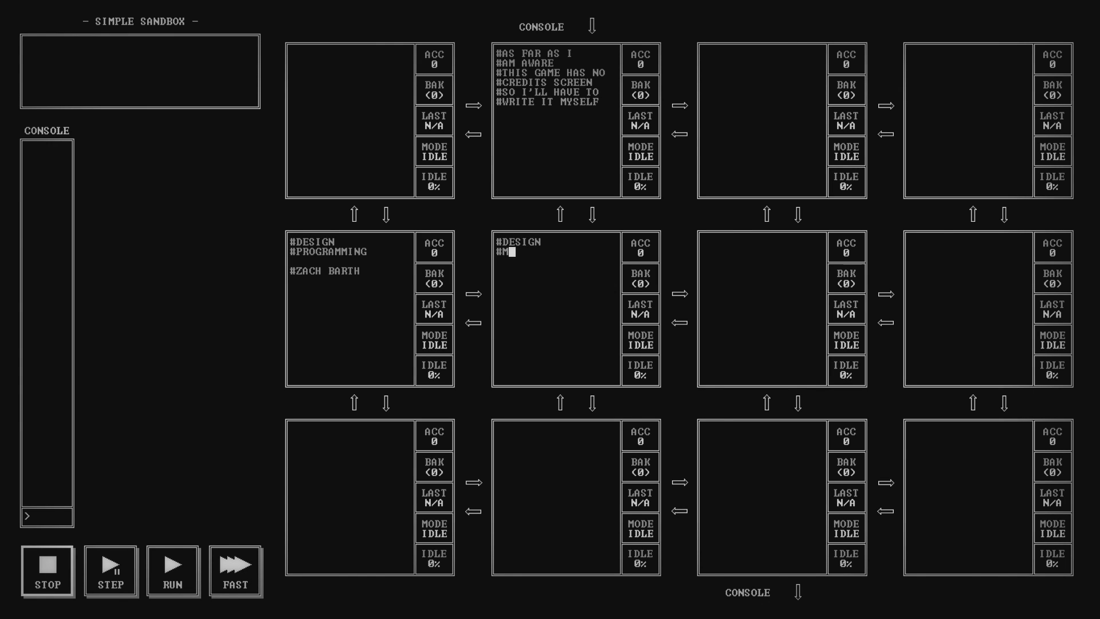
text(ANUAL)
text(#PLAYTESTING)
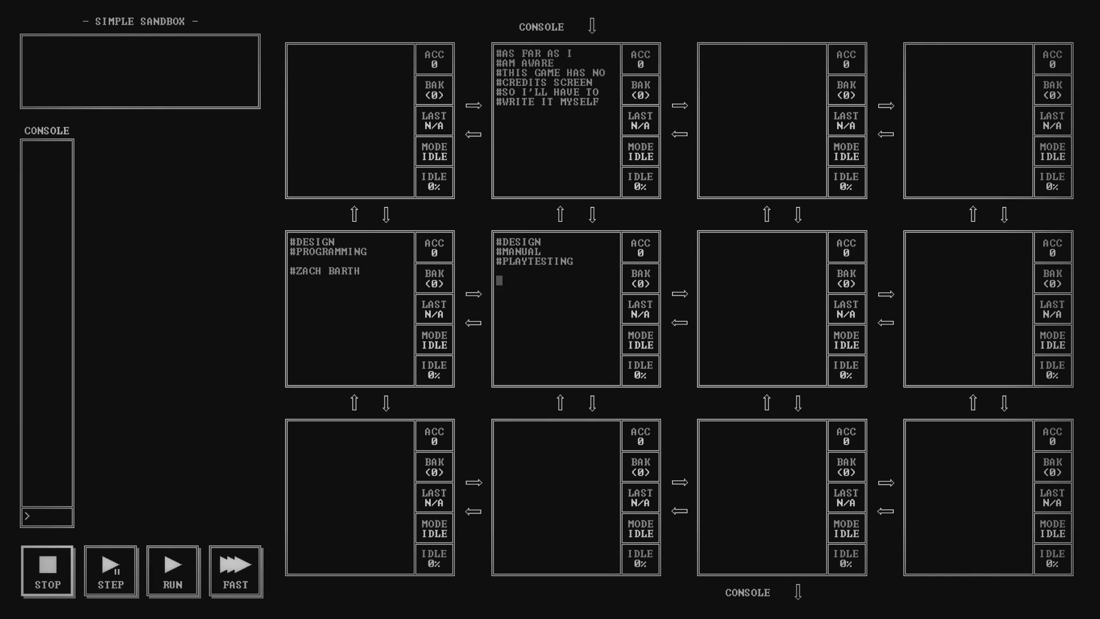
text(#KEITH HOL)
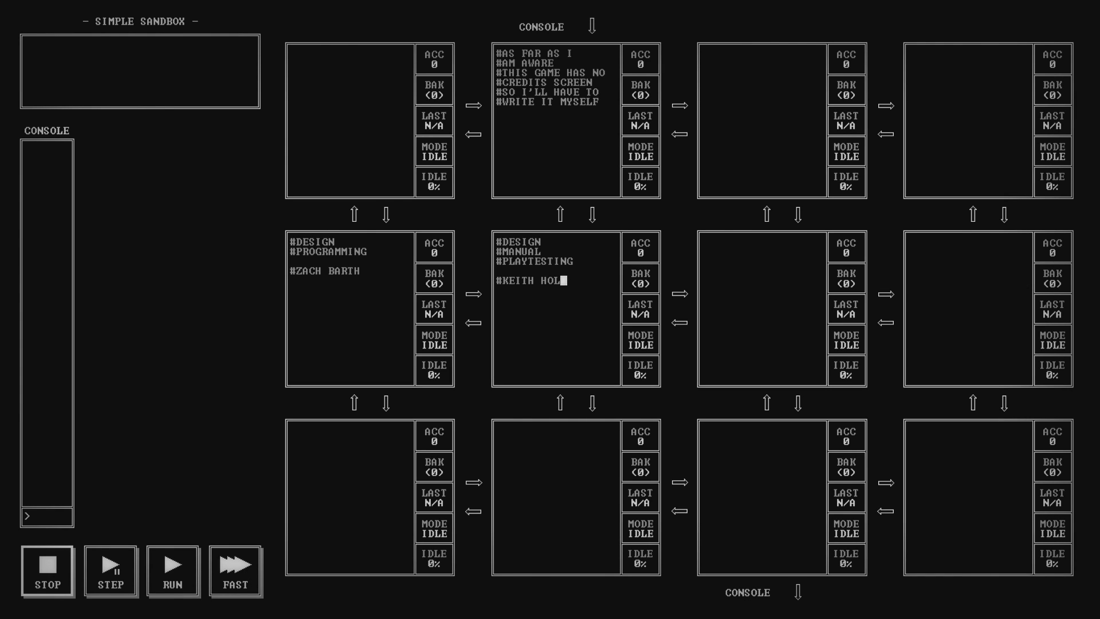
text(MAN)
click(762, 308)
text(#SOUND)
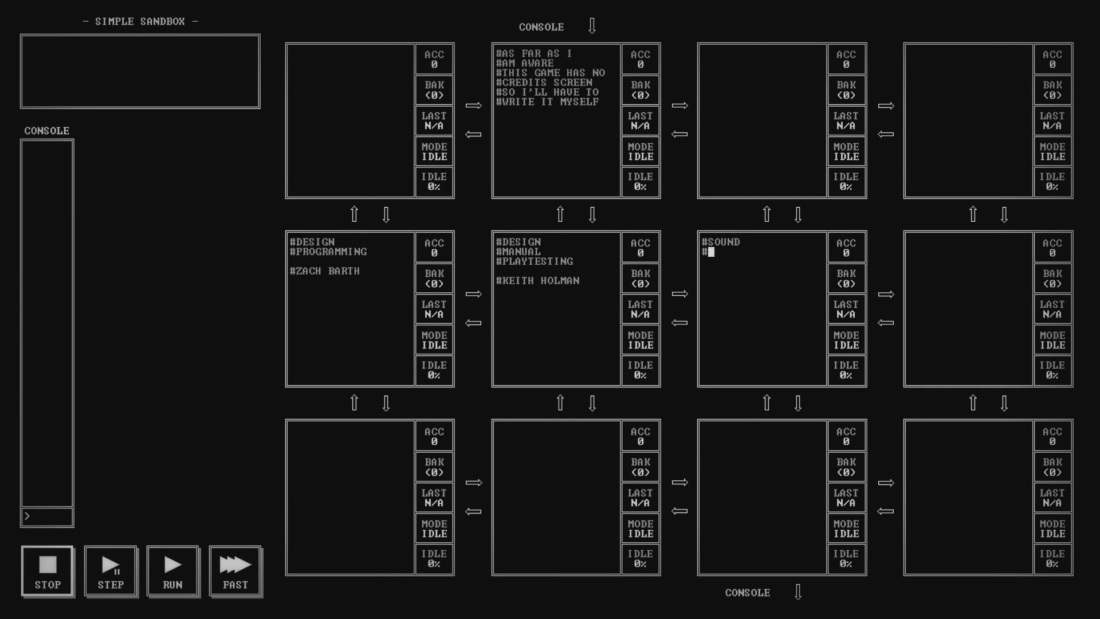
Step: Comment the writing credit MATTHEW BURNS and illustration credit #KYLE STEED into further nodes
text(WRITING)
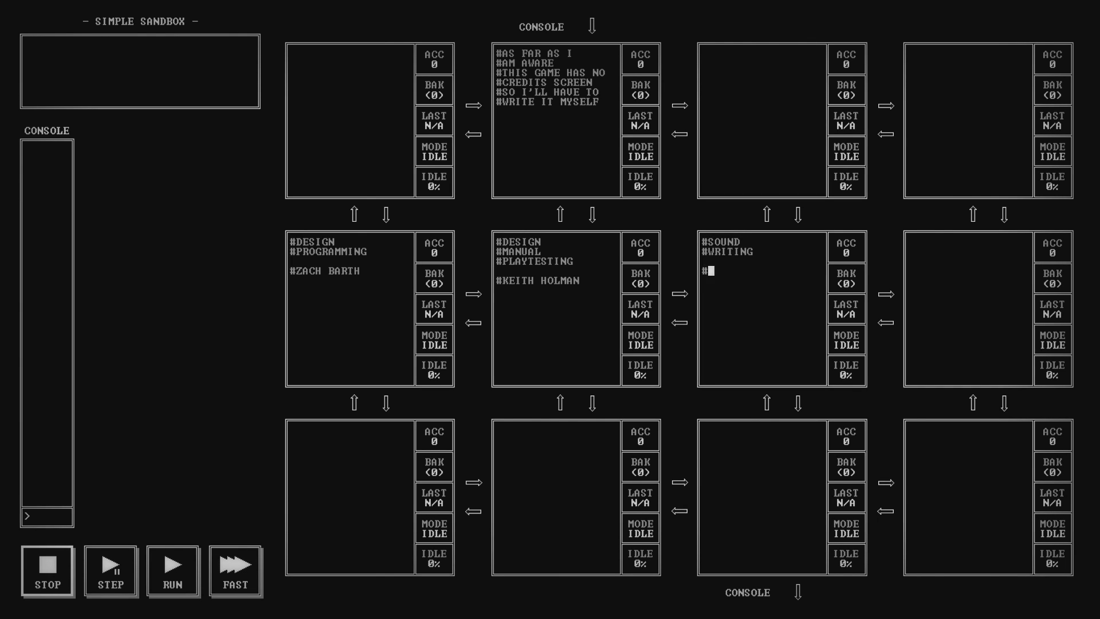
text(MATTHEW BURNS)
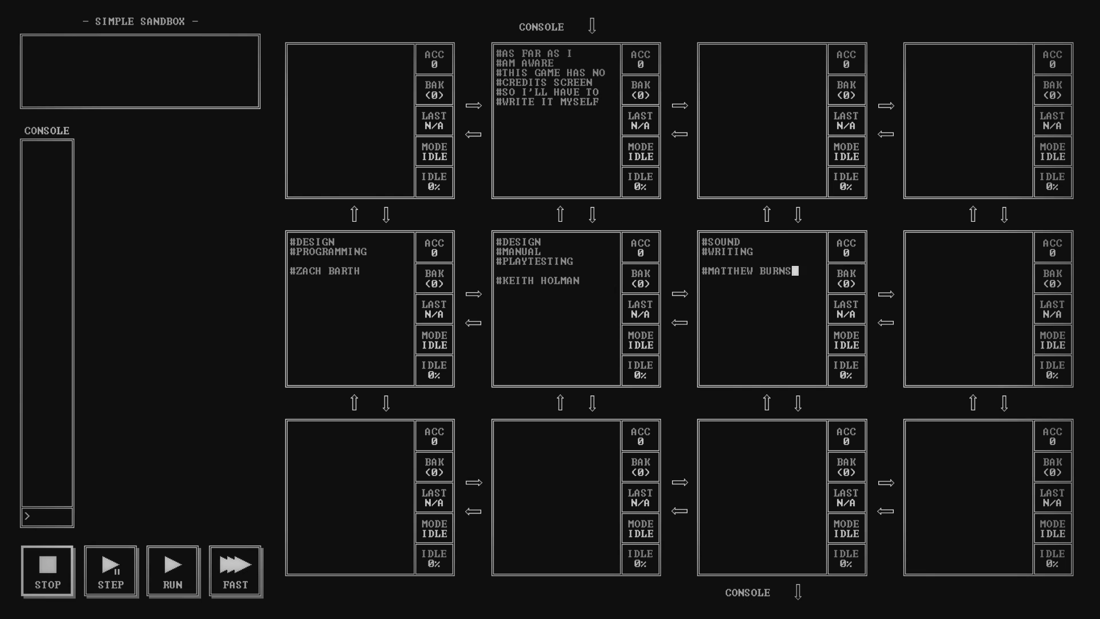
text(#ILL)
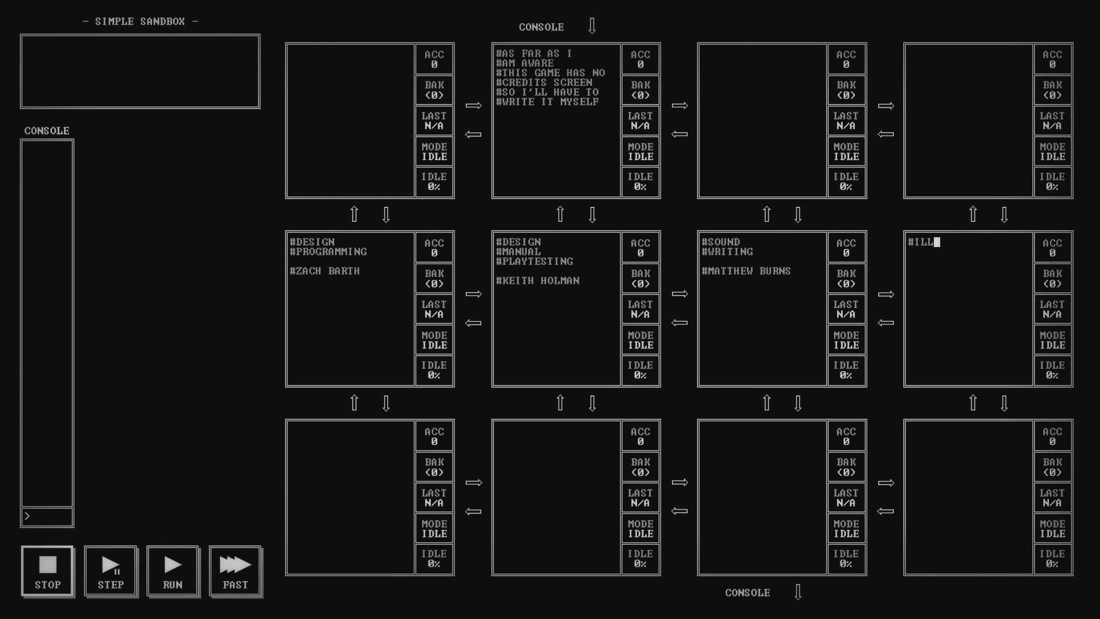
text(USTRATION)
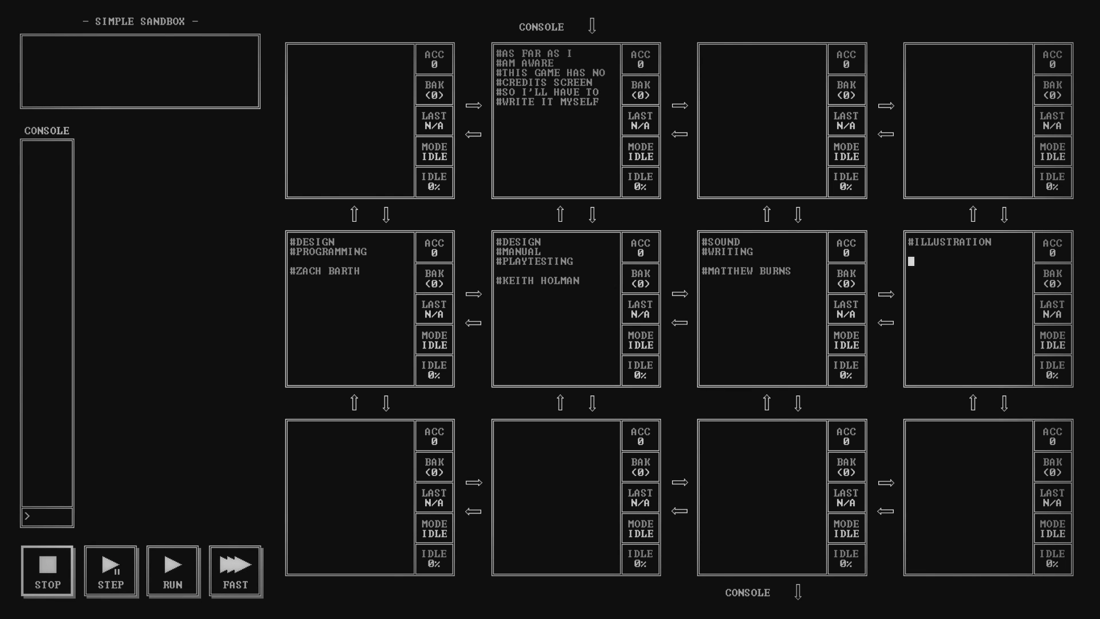
text(#KYLE)
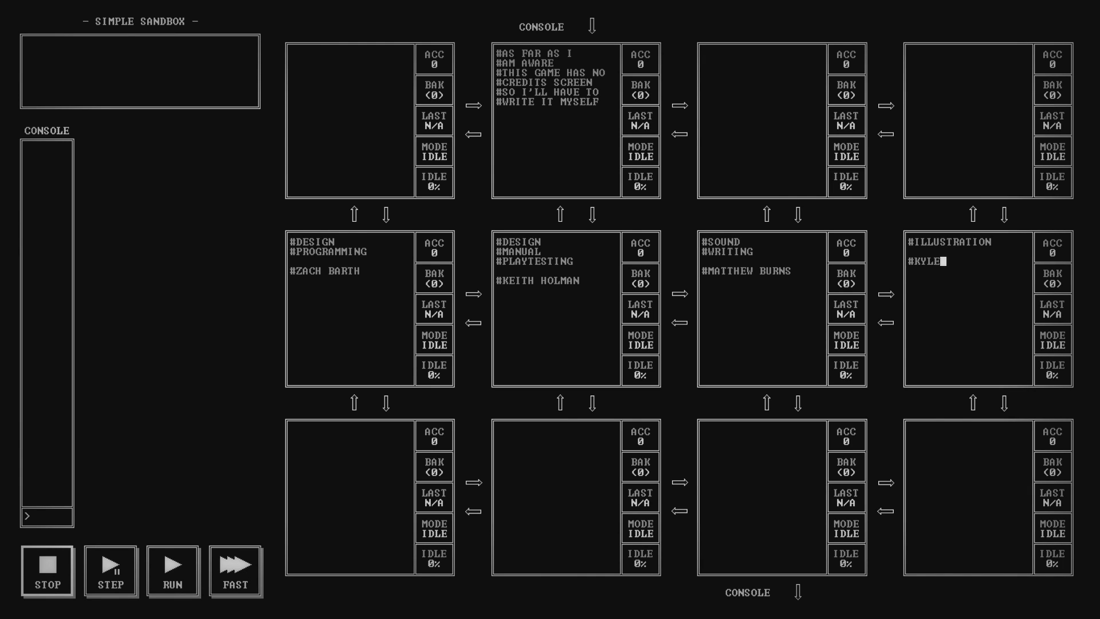
text(STEED)
click(968, 498)
text(#WATCHING)
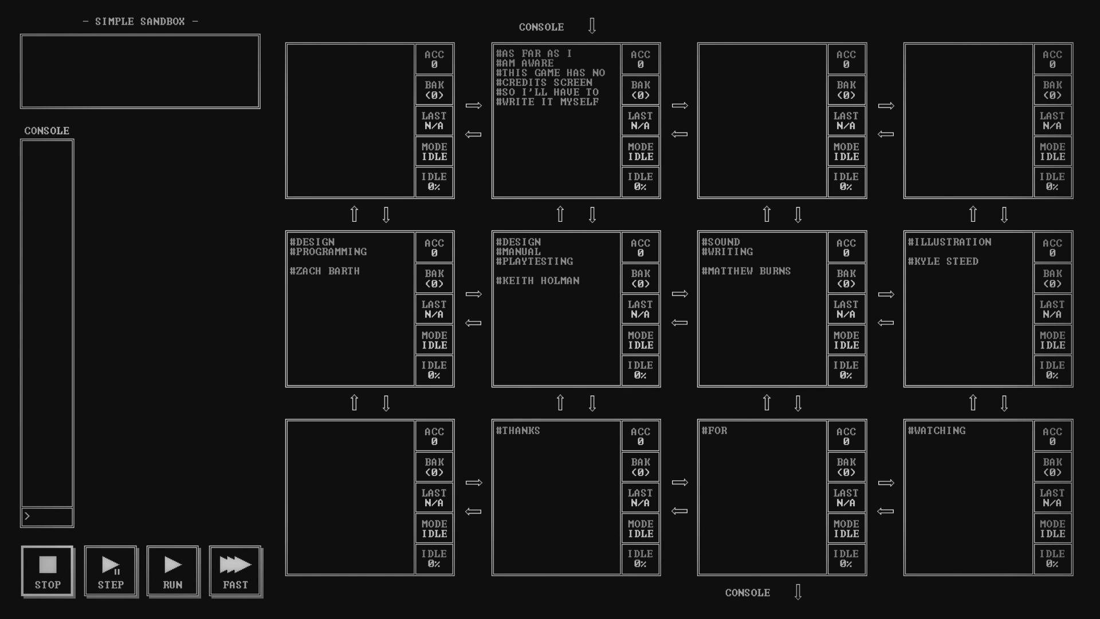
click(968, 430)
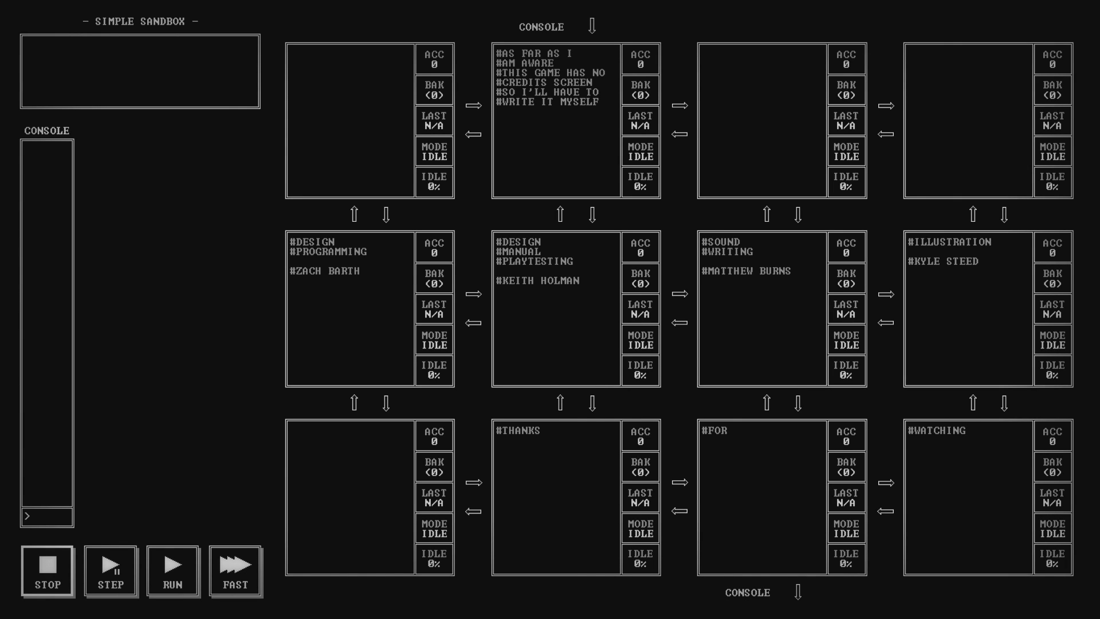
click(944, 429)
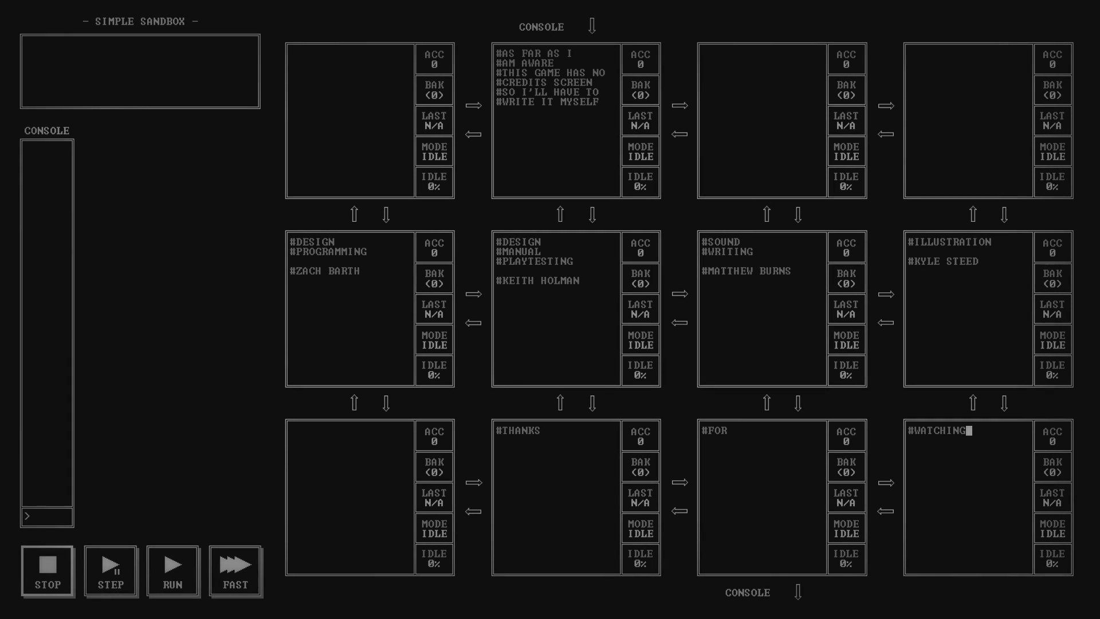